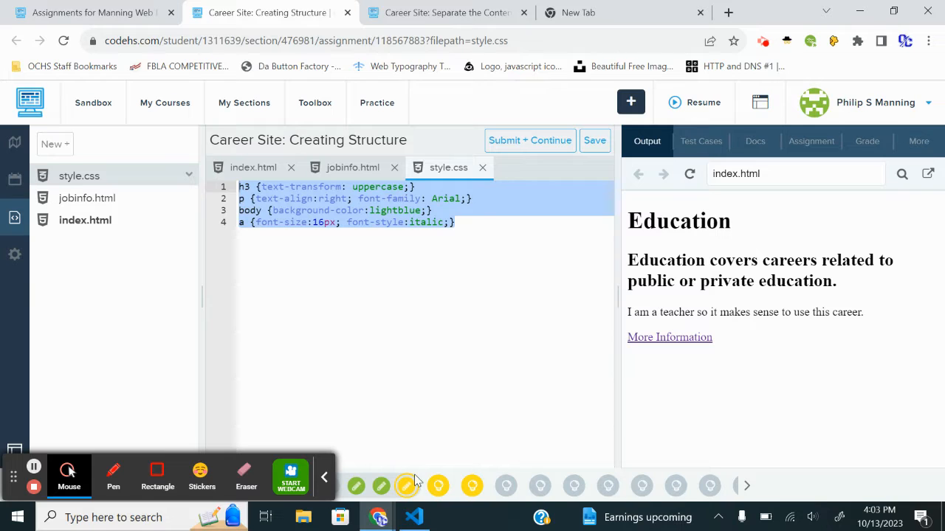
{"action": "mouse_move", "coordinate": [406, 485]}
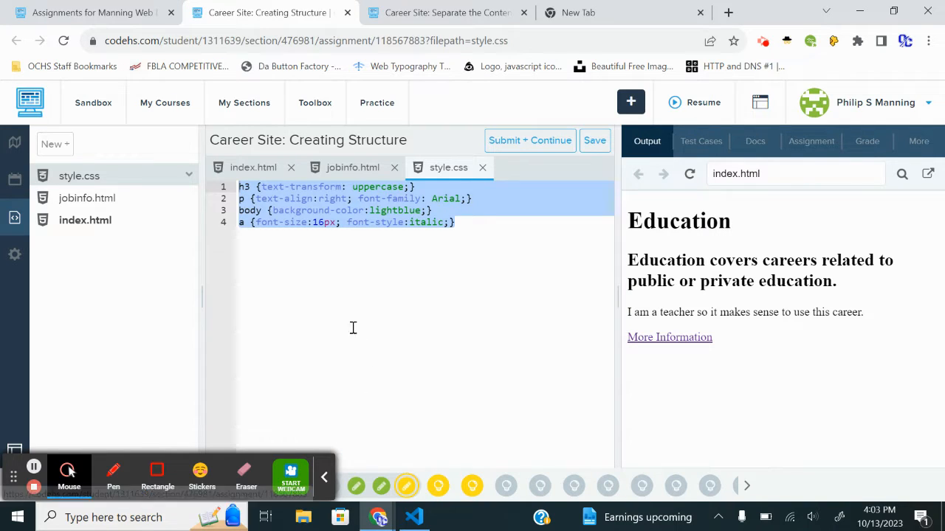
{"action": "mouse_move", "coordinate": [86, 198]}
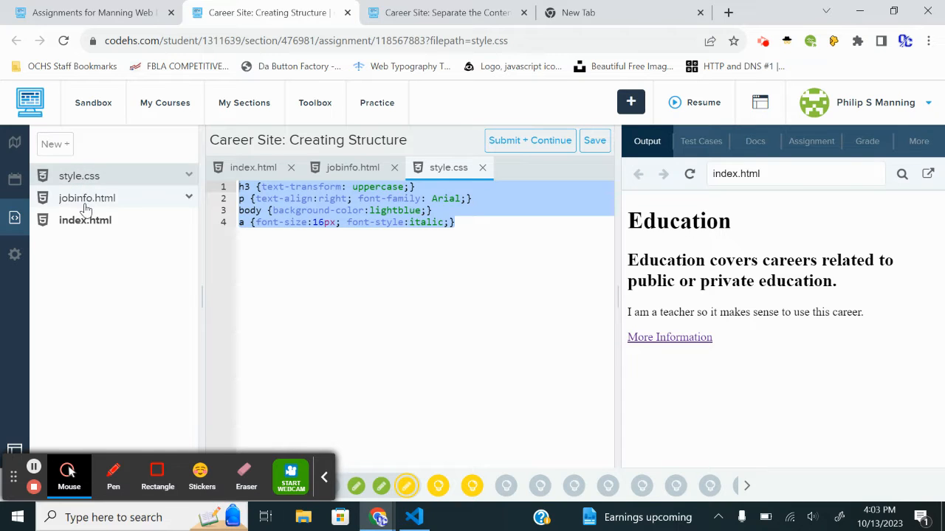
Open the Creating Structure assignment's index.html, which links style.css, in the CodeHS editor
{"action": "left_click", "coordinate": [253, 167]}
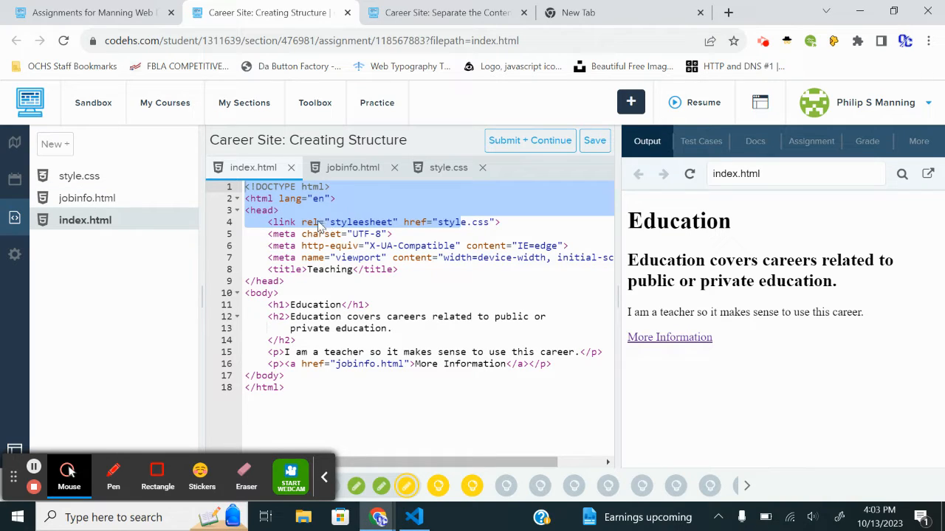
Review the local index.html and jobinfo.html copies in Visual Studio Code
{"action": "left_click", "coordinate": [413, 517]}
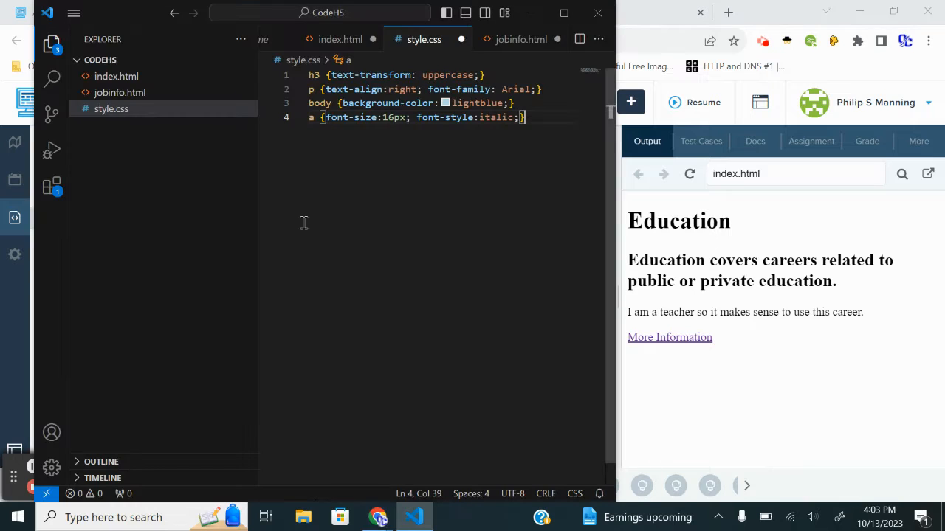
{"action": "mouse_move", "coordinate": [116, 76]}
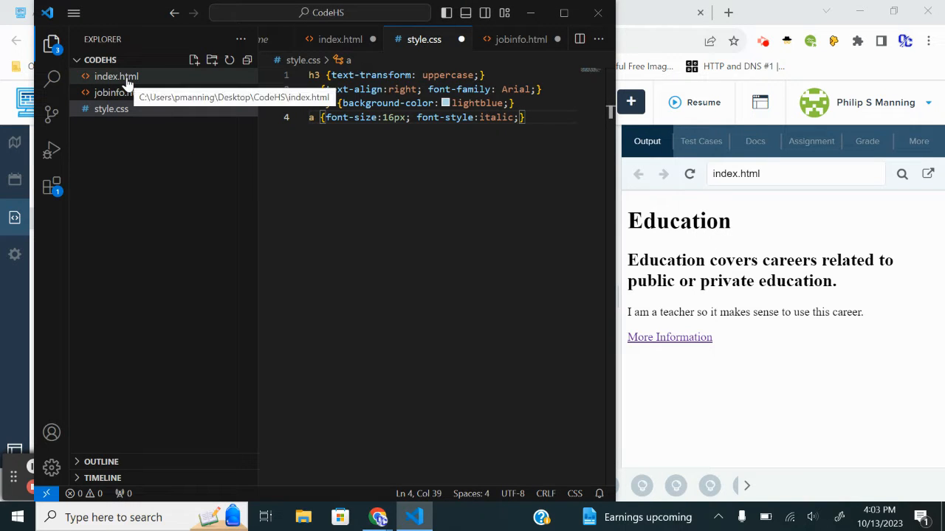
{"action": "left_click", "coordinate": [116, 76]}
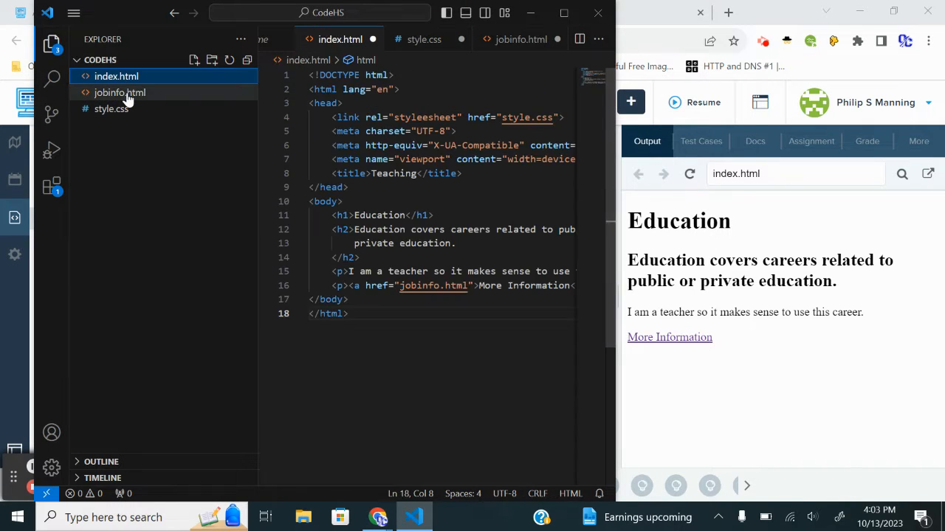
{"action": "left_click", "coordinate": [425, 39]}
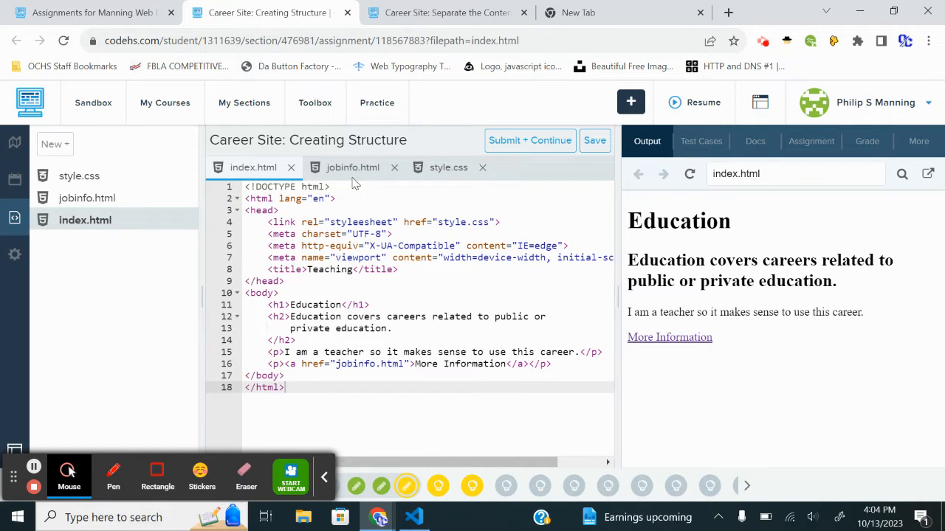
View jobinfo.html's job headings and Home link, then style.css, in CodeHS
{"action": "left_click", "coordinate": [352, 167]}
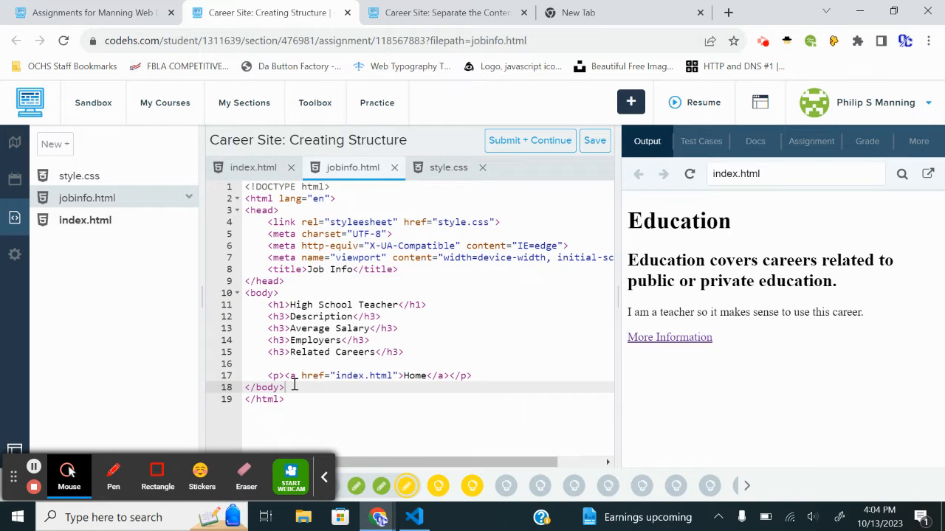
{"action": "left_click", "coordinate": [448, 168]}
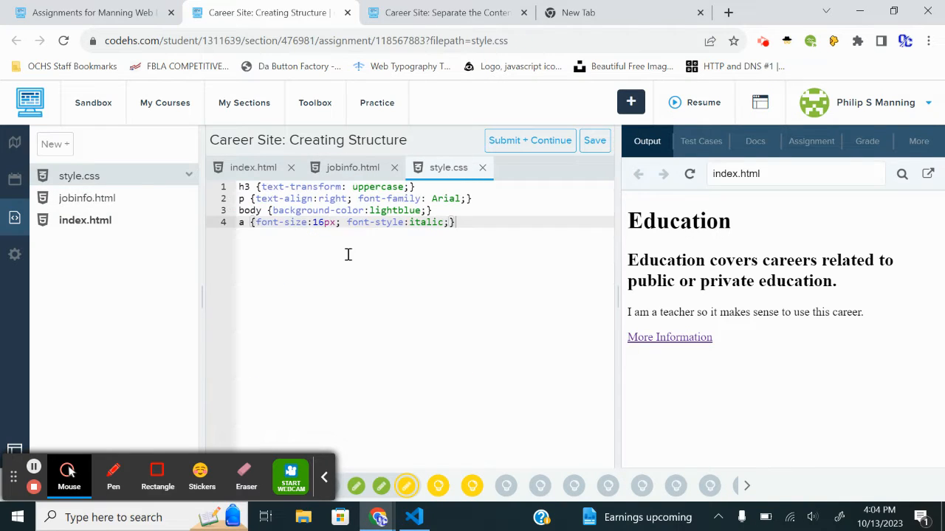
{"action": "mouse_move", "coordinate": [363, 324]}
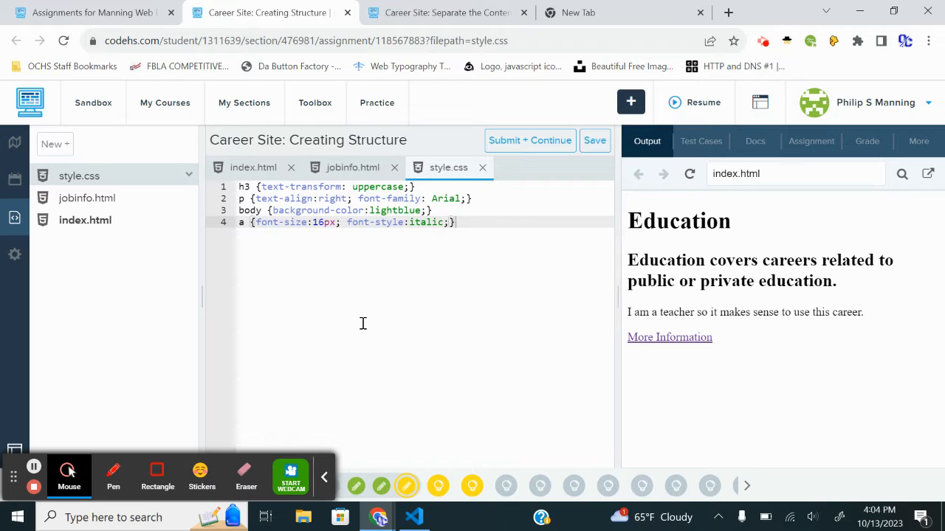
{"action": "mouse_move", "coordinate": [448, 262]}
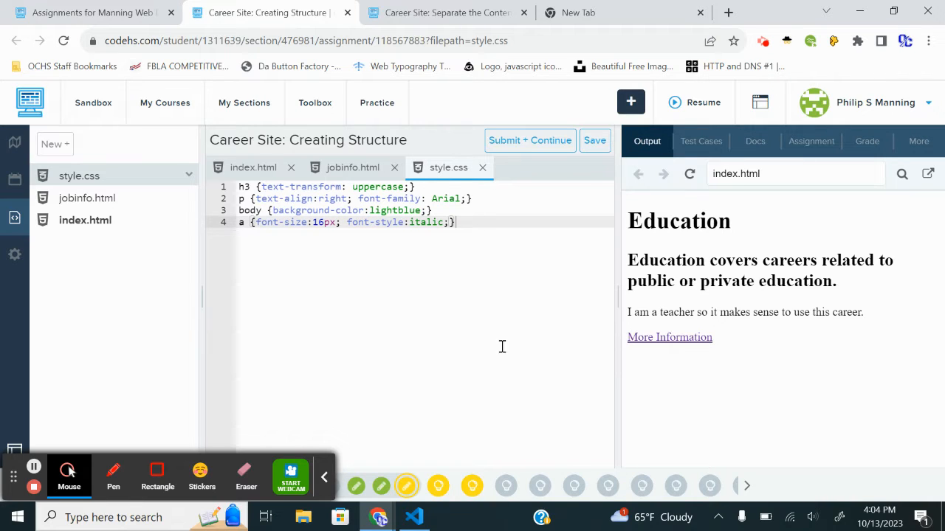
{"action": "mouse_move", "coordinate": [439, 486]}
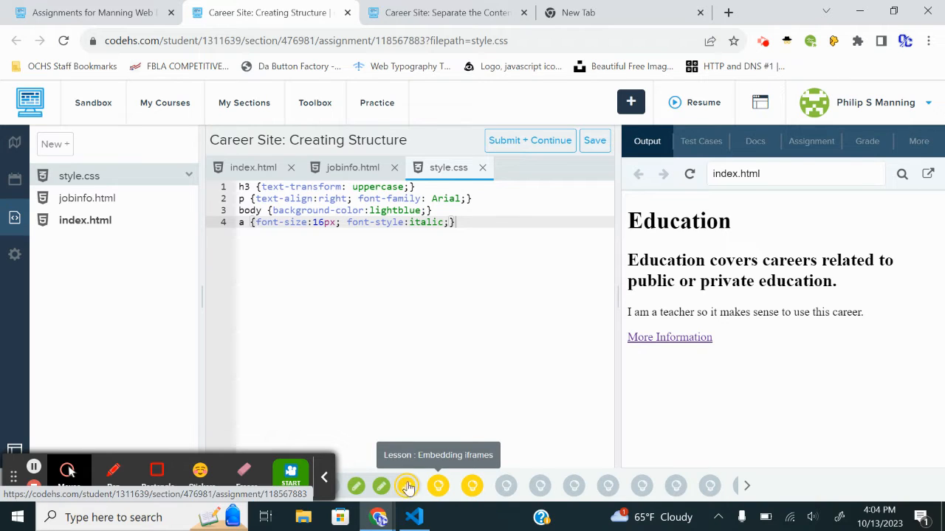
{"action": "mouse_move", "coordinate": [381, 486]}
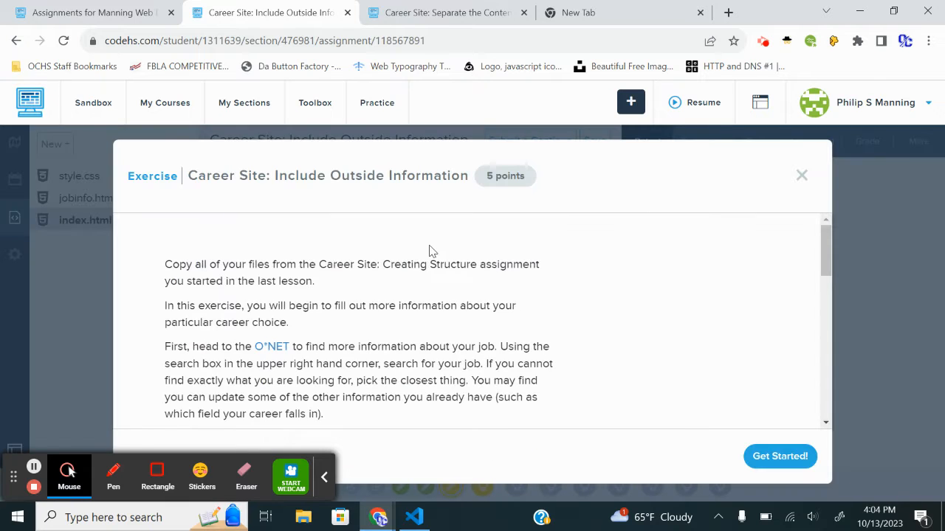
Read the Career Site: Include Outside Information instructions and start the exercise
{"action": "scroll", "scroll_direction": "down", "scroll_amount": 3}
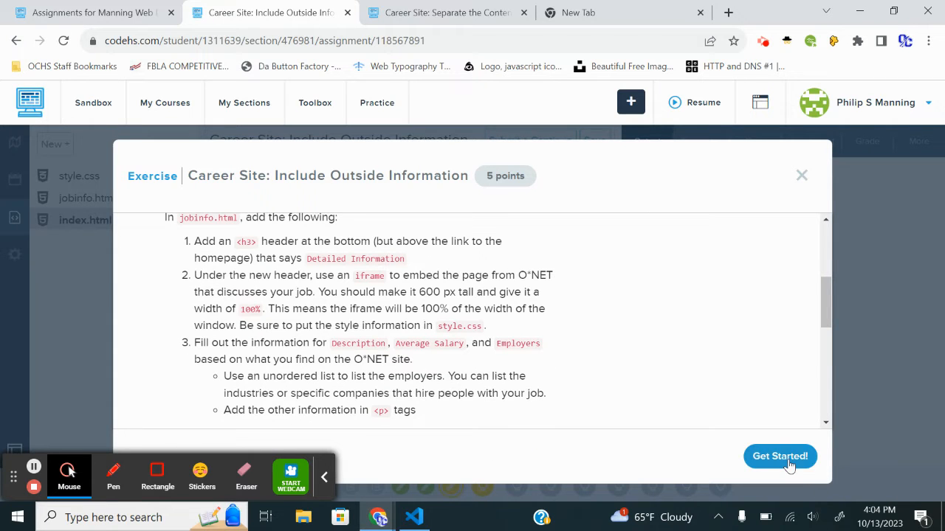
{"action": "left_click", "coordinate": [779, 456]}
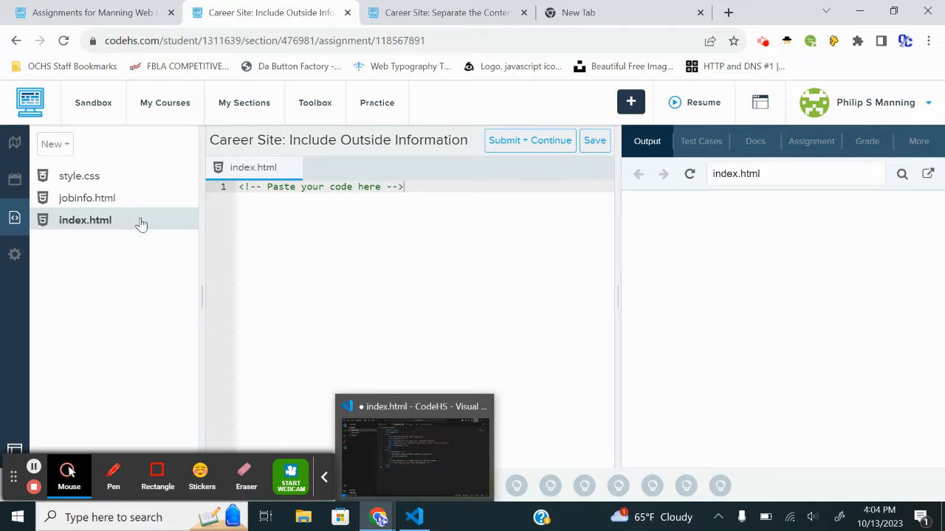
Check the placeholder starter files, read the instructions, and open O*NET OnLine in a new tab
{"action": "left_click", "coordinate": [79, 176]}
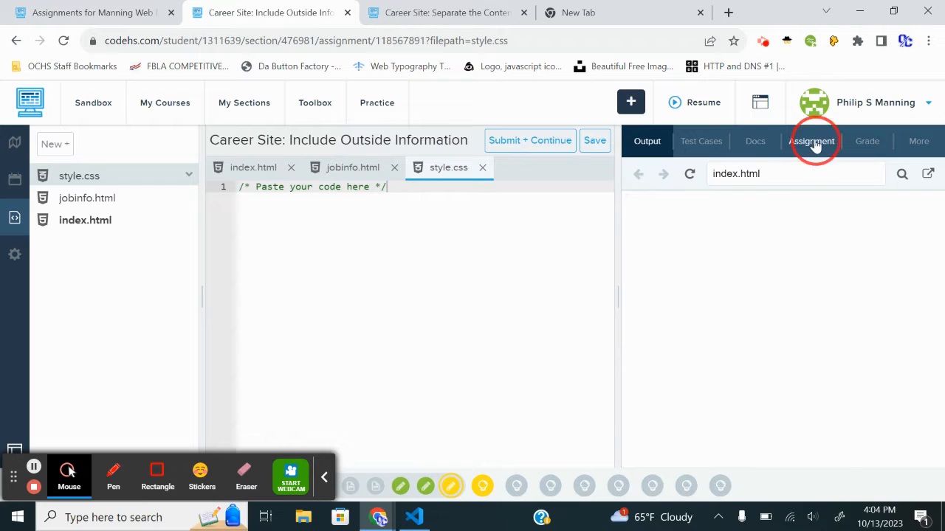
{"action": "left_click", "coordinate": [811, 141]}
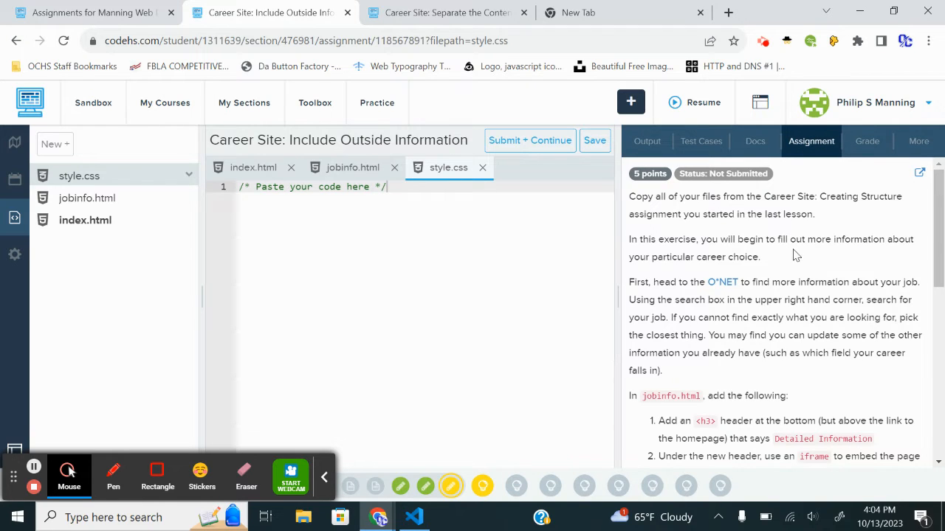
{"action": "mouse_move", "coordinate": [707, 298]}
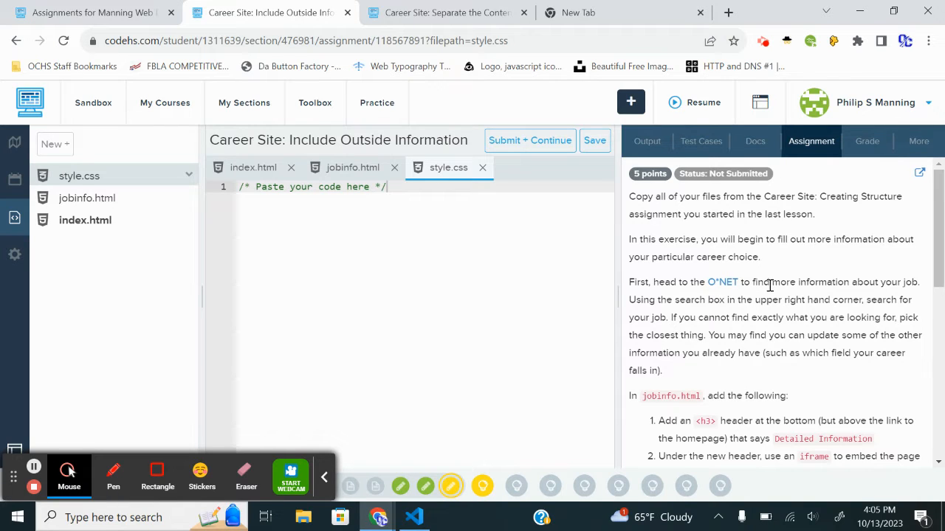
{"action": "left_click", "coordinate": [723, 282]}
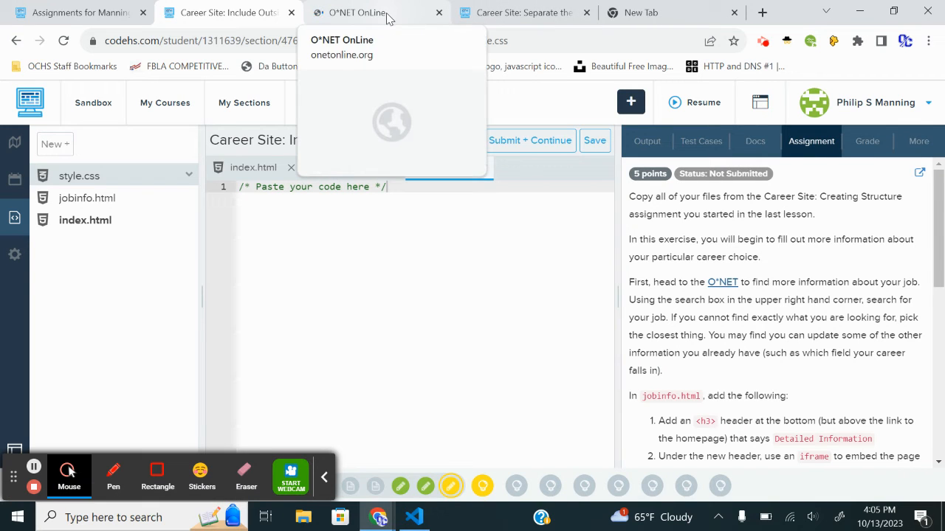
{"action": "left_click", "coordinate": [227, 13]}
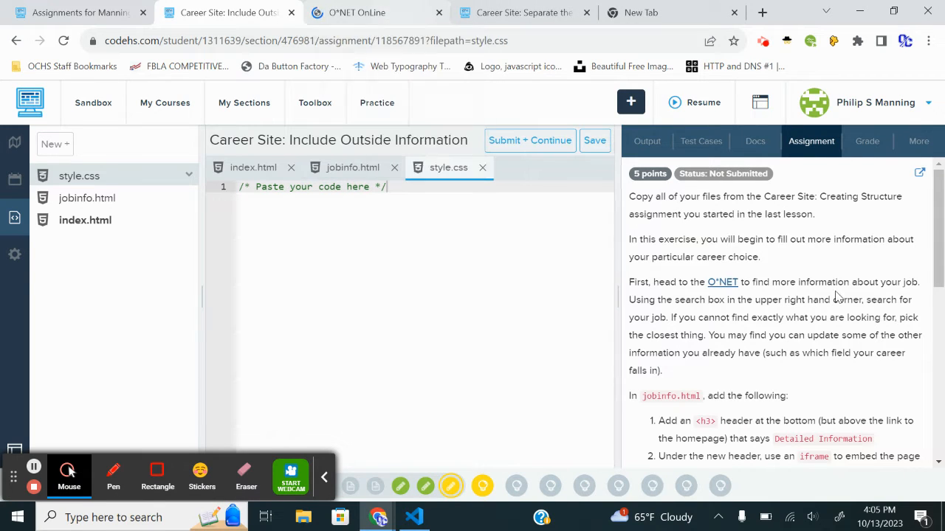
{"action": "mouse_move", "coordinate": [938, 363]}
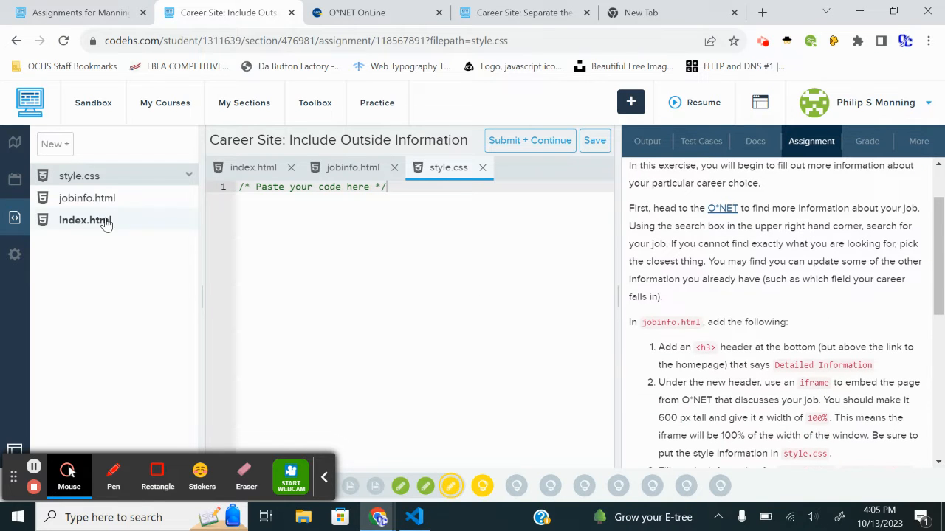
{"action": "left_click", "coordinate": [413, 517]}
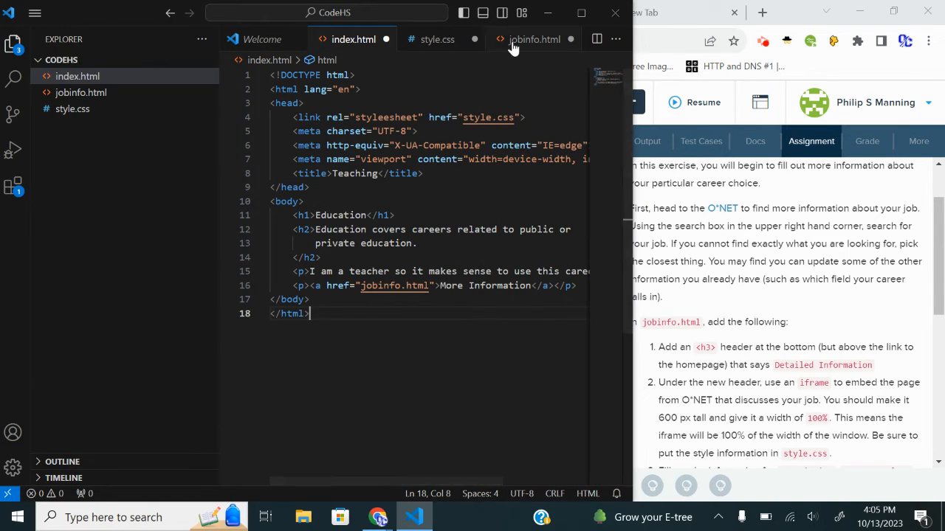
Add an h3 'Detailed Information' heading above the Home link in local jobinfo.html
{"action": "left_click", "coordinate": [534, 39]}
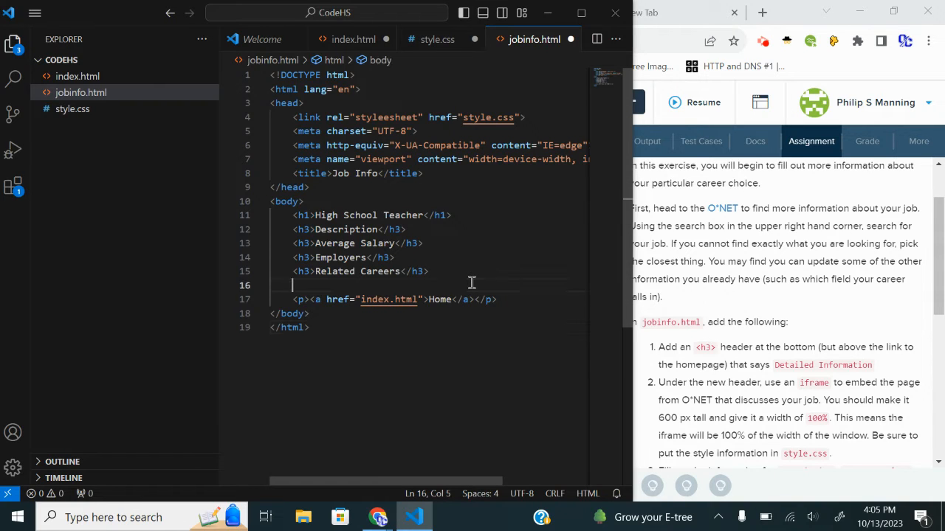
{"action": "key", "text": "Enter"}
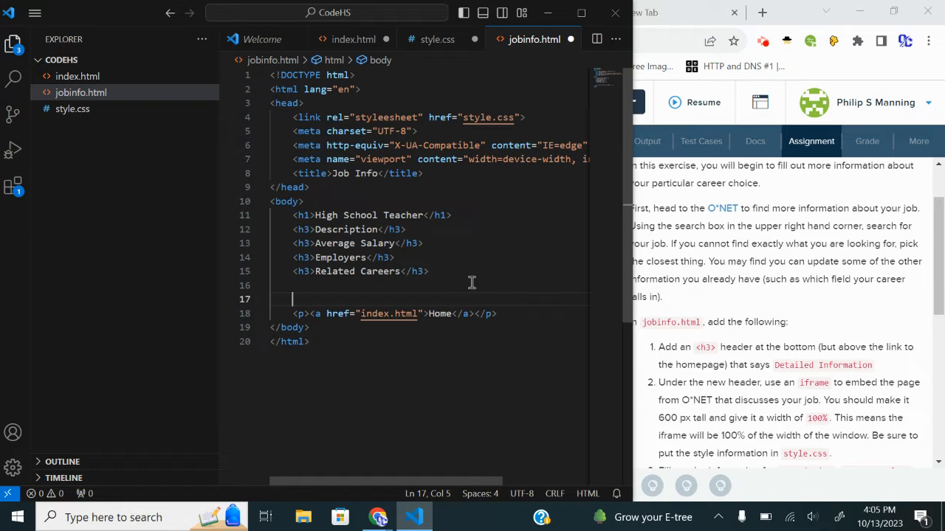
{"action": "type", "text": "<h3"}
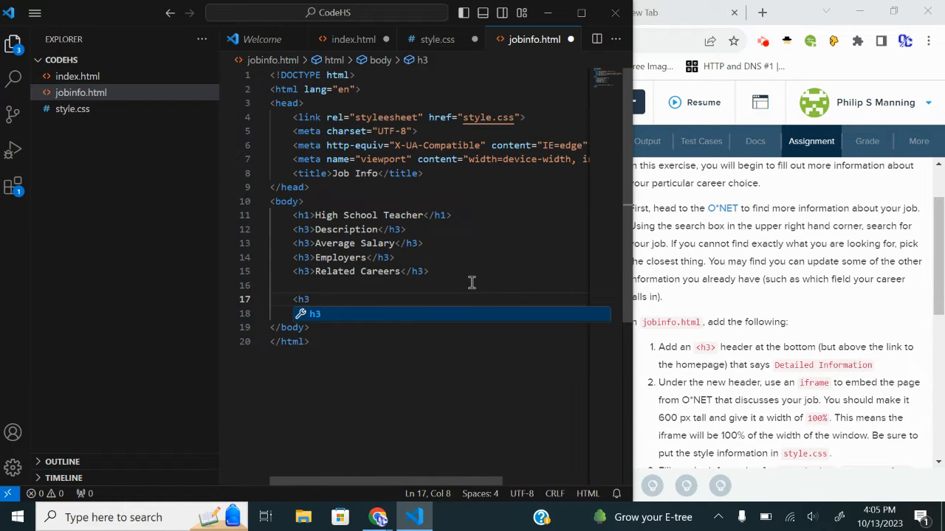
{"action": "type", "text": "De</h3>"}
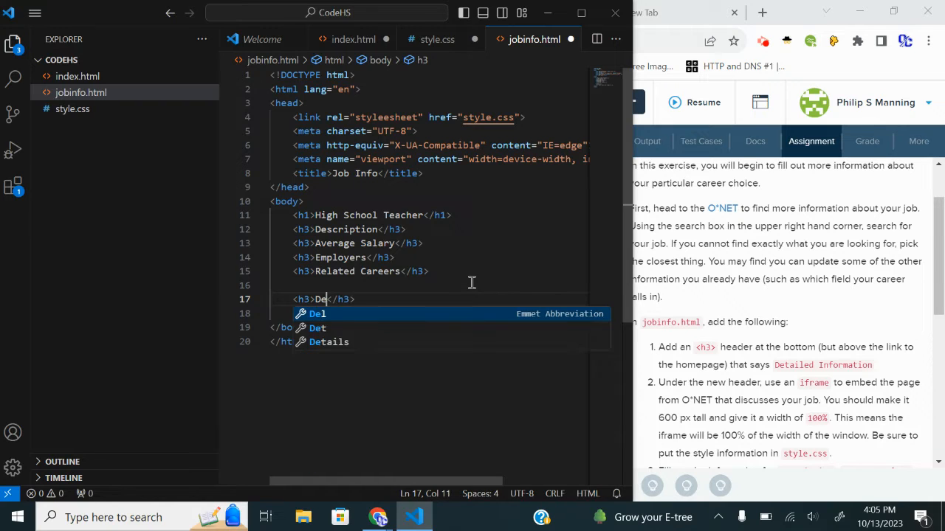
{"action": "type", "text": "tailed Information"}
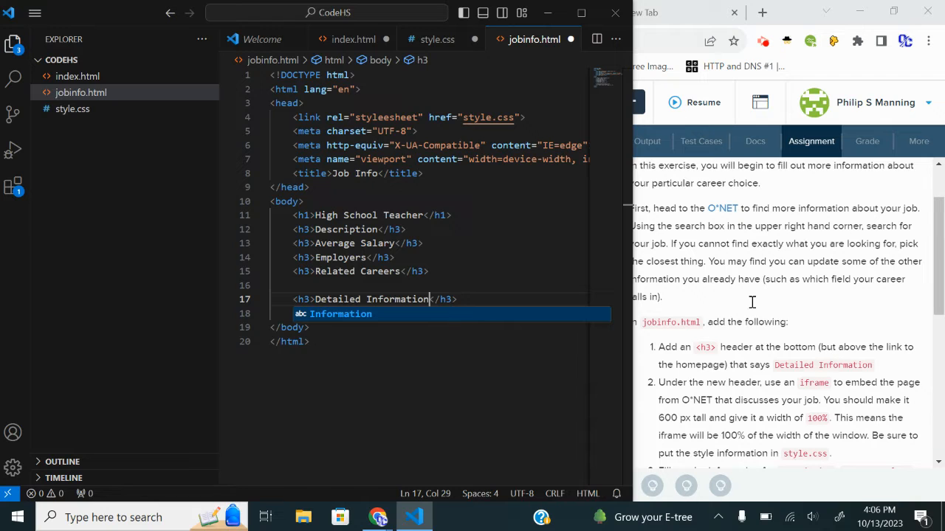
{"action": "right_click", "coordinate": [717, 282]}
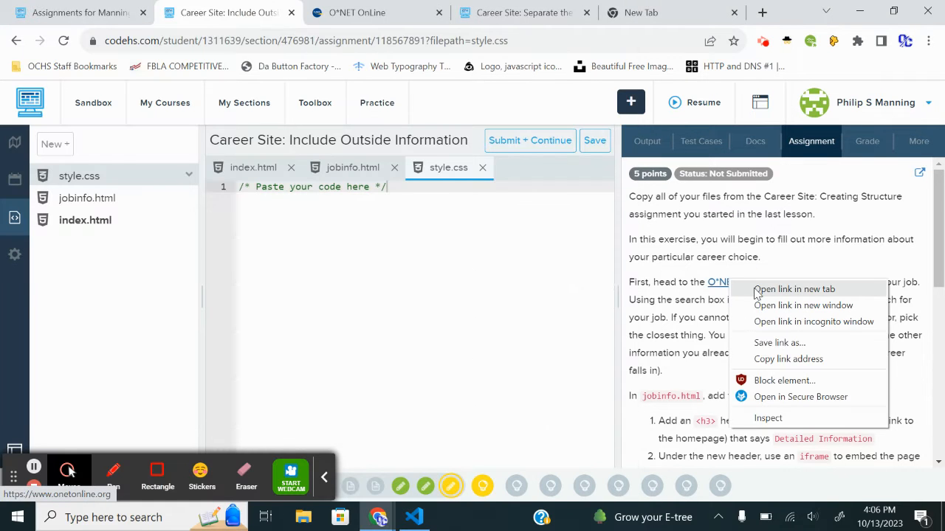
Search O*NET for high school teacher and select the Career/Technical Education Teachers, Secondary School page URL
{"action": "left_click", "coordinate": [793, 289]}
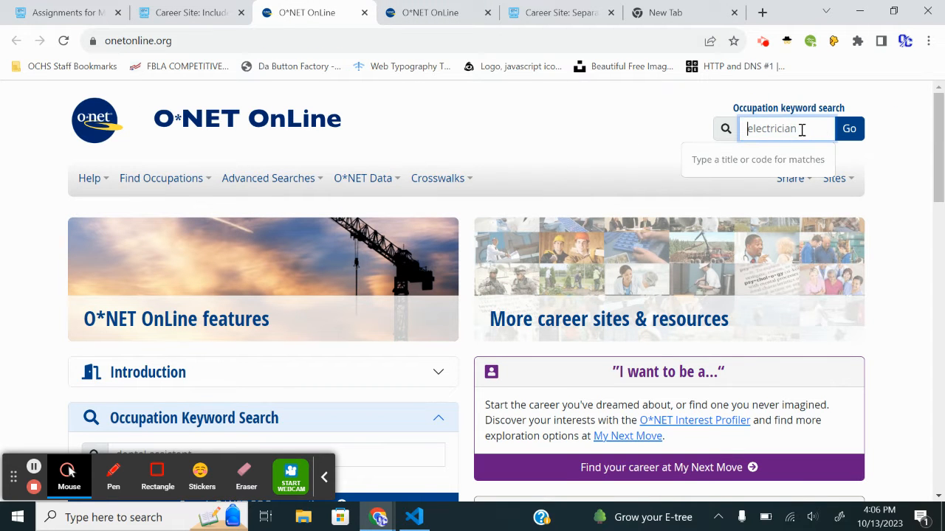
{"action": "type", "text": "high s"}
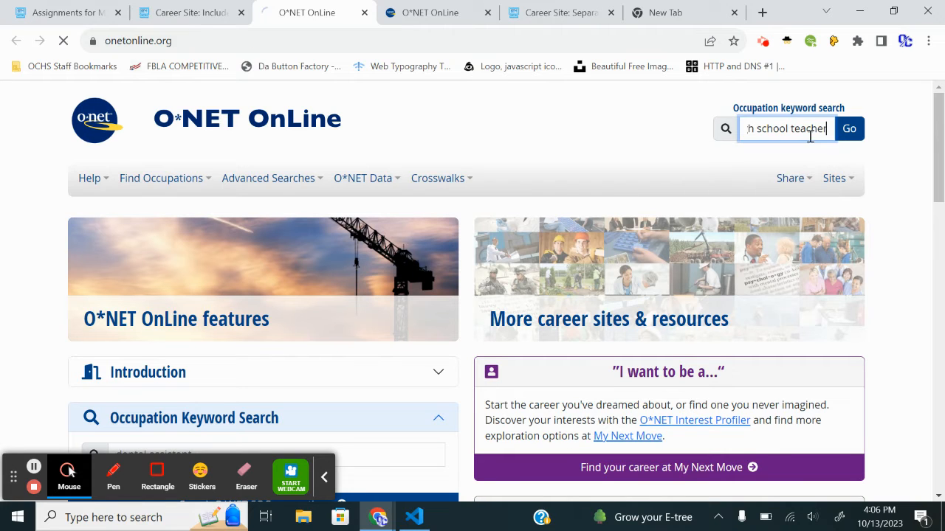
{"action": "left_click", "coordinate": [849, 128]}
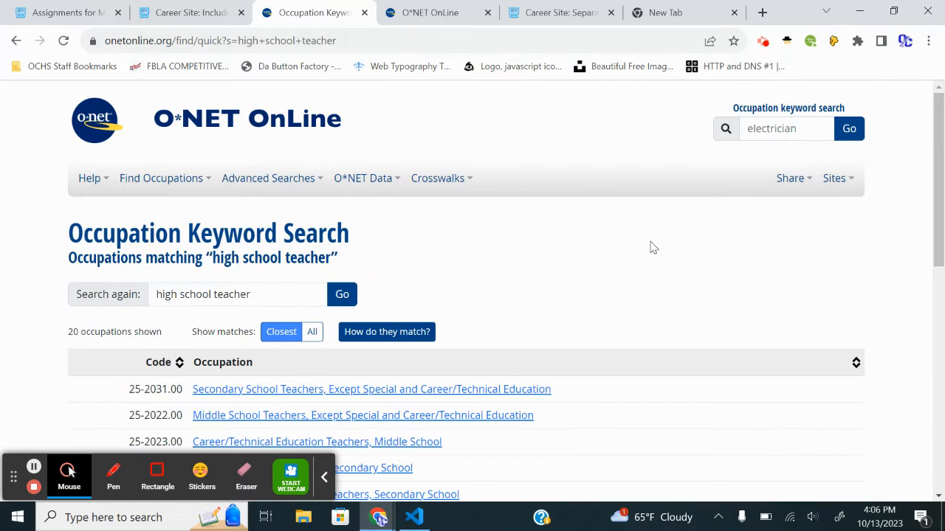
{"action": "scroll", "scroll_direction": "down", "scroll_amount": 3}
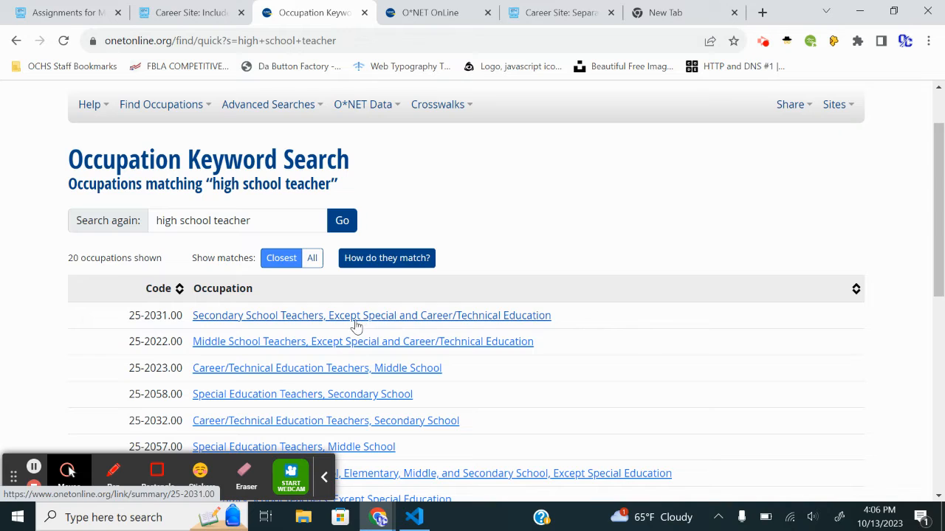
{"action": "mouse_move", "coordinate": [413, 325]}
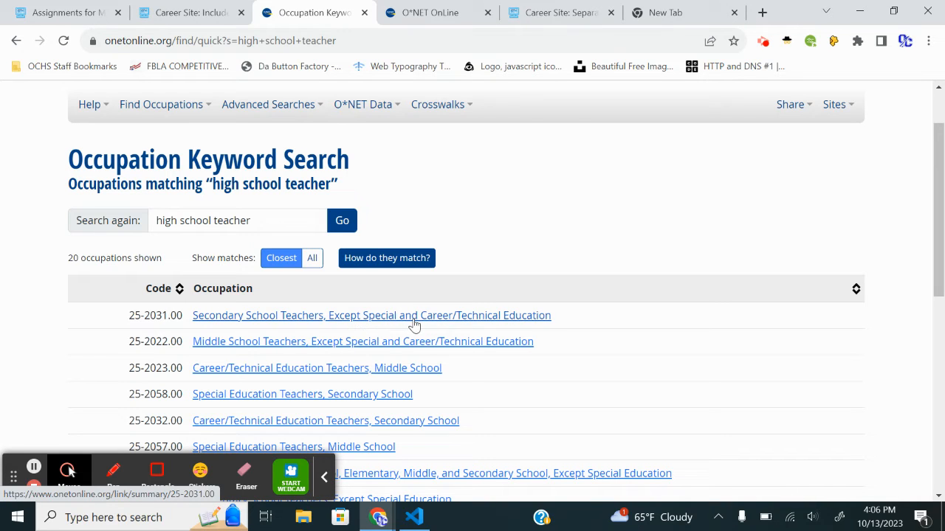
{"action": "scroll", "scroll_direction": "down", "scroll_amount": 3}
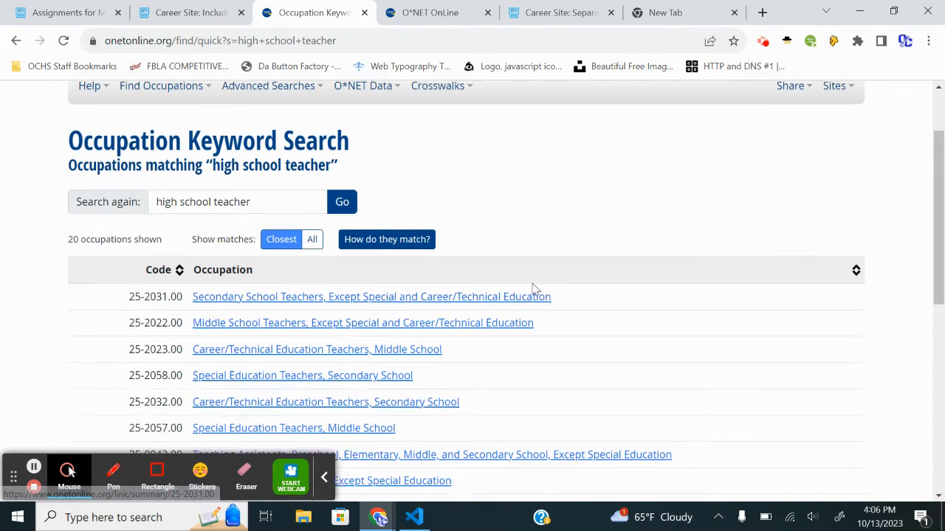
{"action": "scroll", "scroll_direction": "down", "scroll_amount": 3}
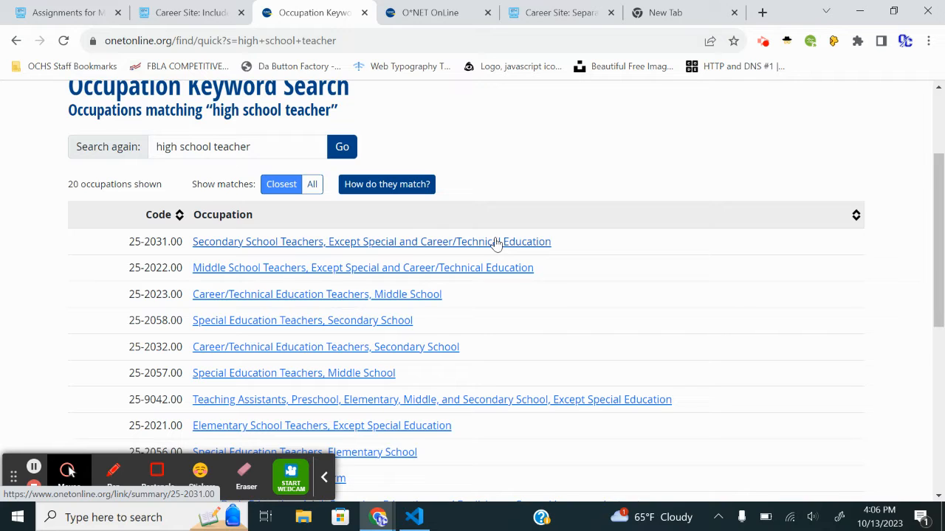
{"action": "mouse_move", "coordinate": [349, 347]}
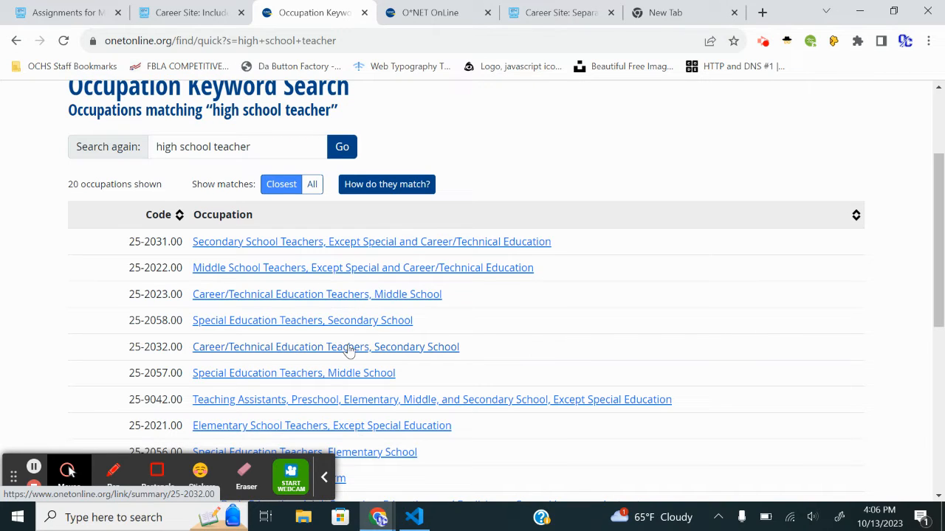
{"action": "left_click", "coordinate": [325, 347]}
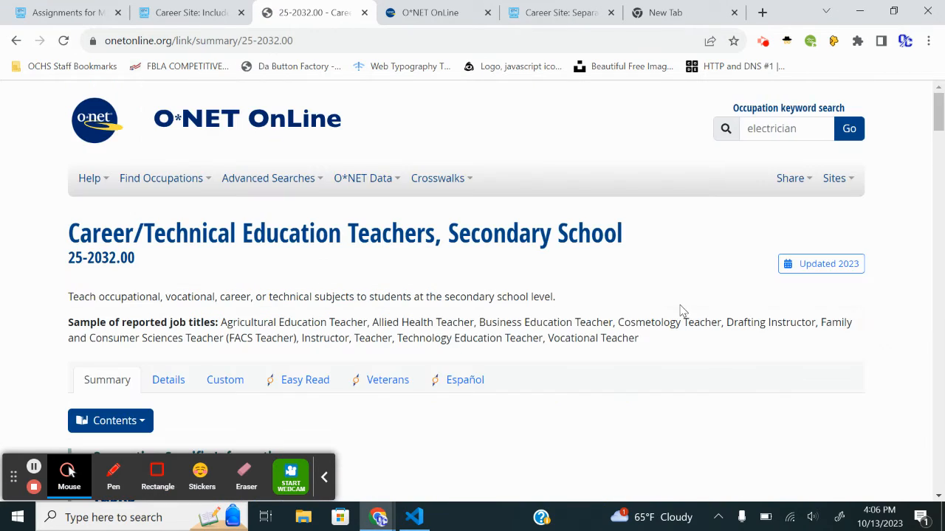
{"action": "scroll", "scroll_direction": "down", "scroll_amount": 3}
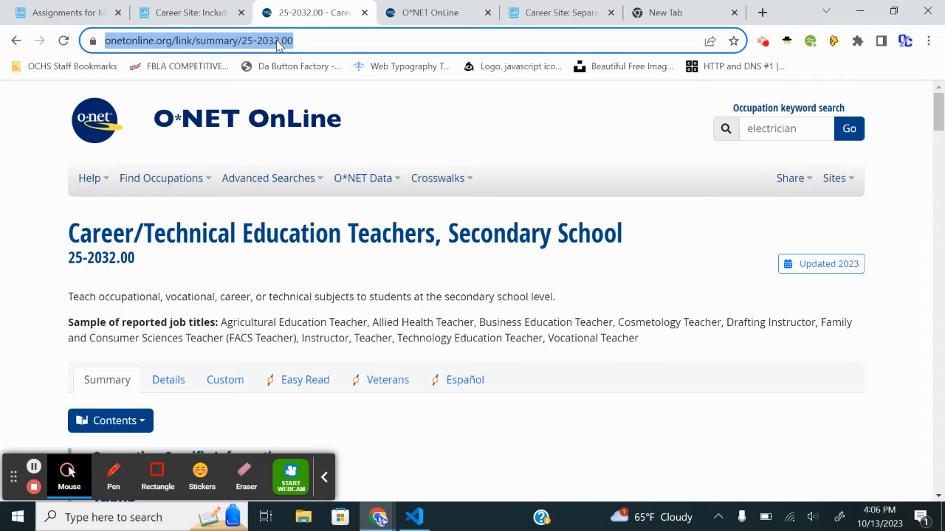
{"action": "left_click", "coordinate": [190, 12]}
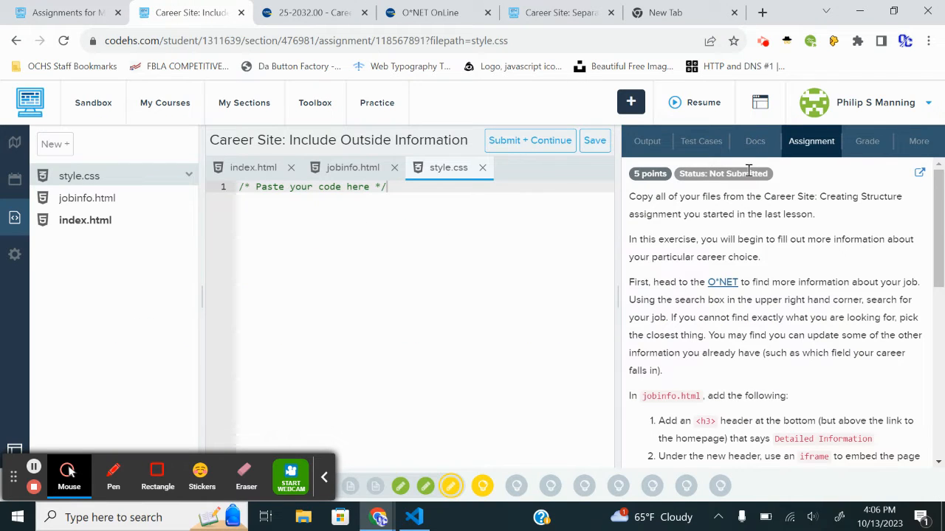
Find 'iframe' in the CodeHS HTML docs to reach the Embedding iframes section
{"action": "left_click", "coordinate": [754, 141]}
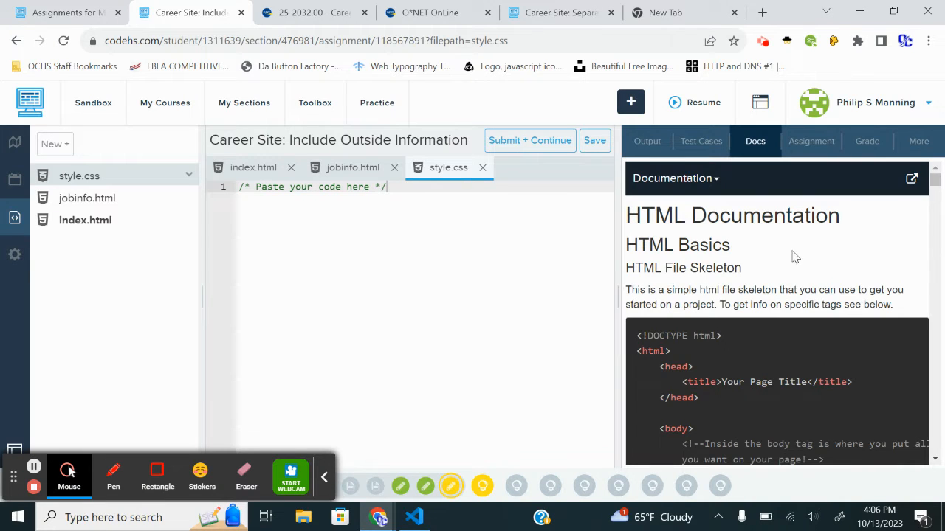
{"action": "key", "text": "Ctrl+f"}
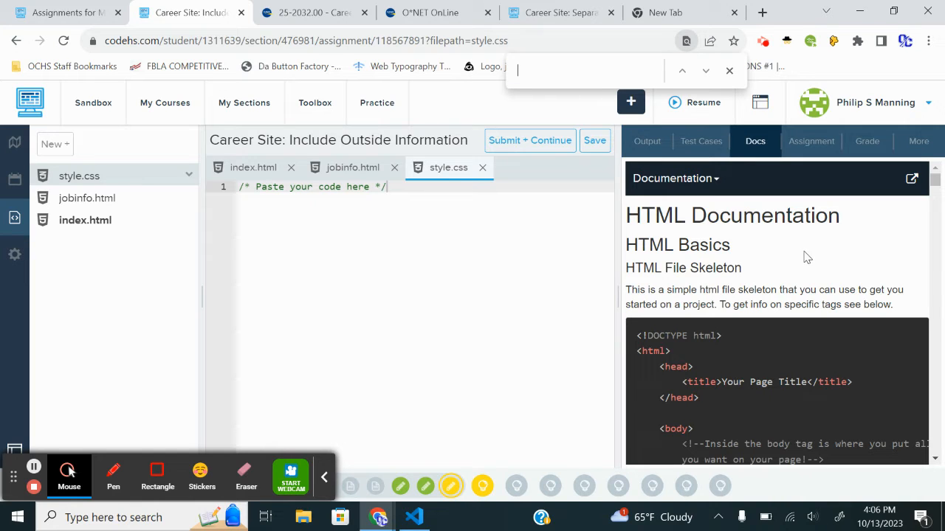
{"action": "type", "text": "iframe"}
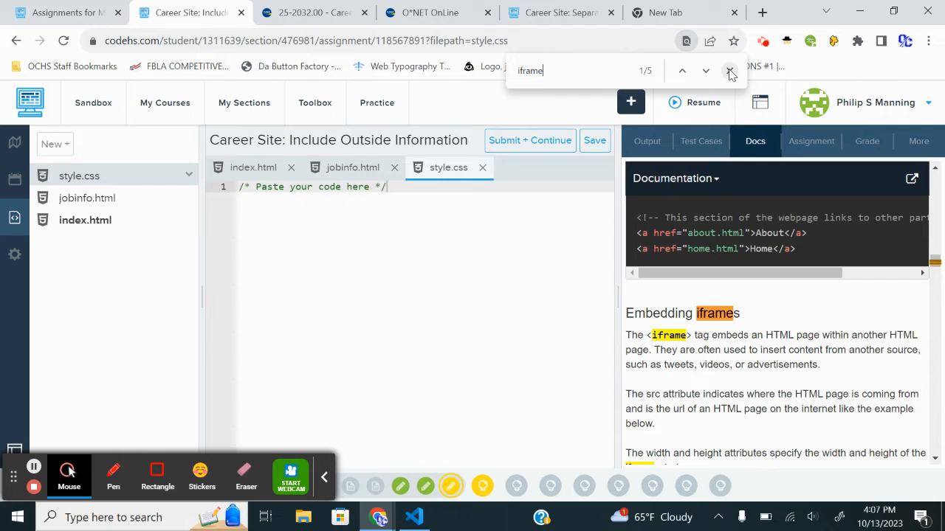
{"action": "mouse_move", "coordinate": [729, 70]}
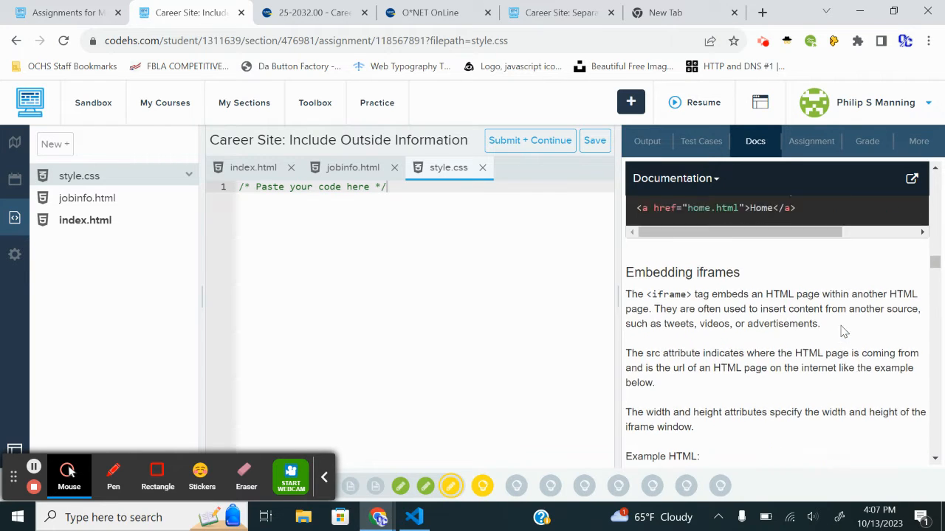
{"action": "scroll", "scroll_direction": "down", "scroll_amount": 3}
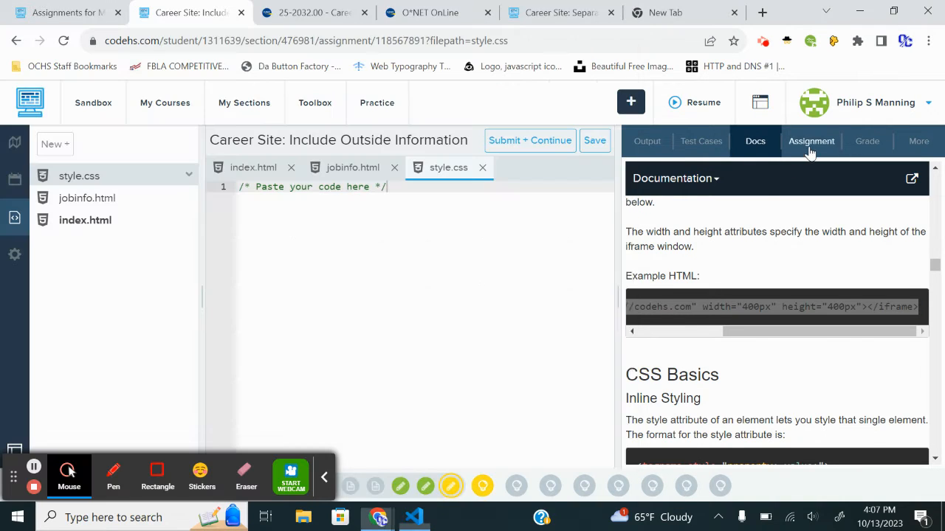
Scroll the assignment to the jobinfo.html steps: a 600px-tall, full-width iframe
{"action": "left_click", "coordinate": [811, 141]}
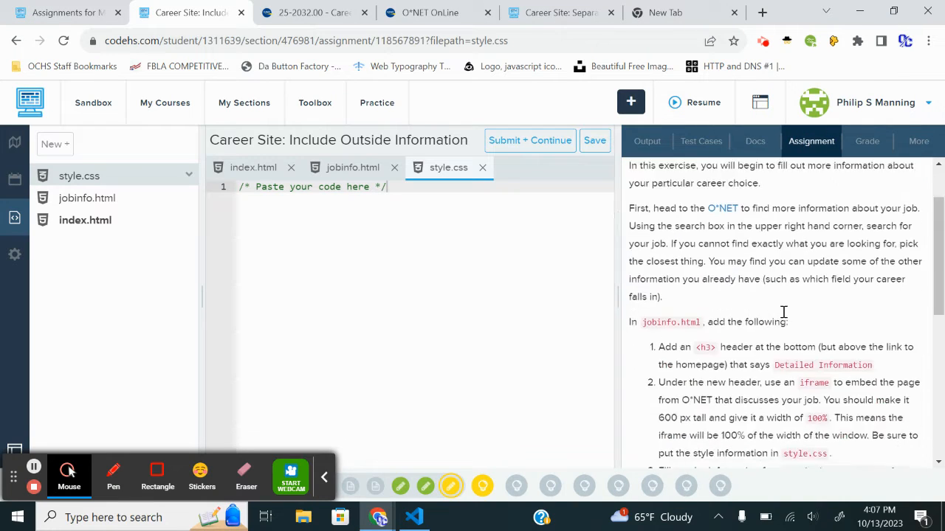
{"action": "scroll", "scroll_direction": "down", "scroll_amount": 3}
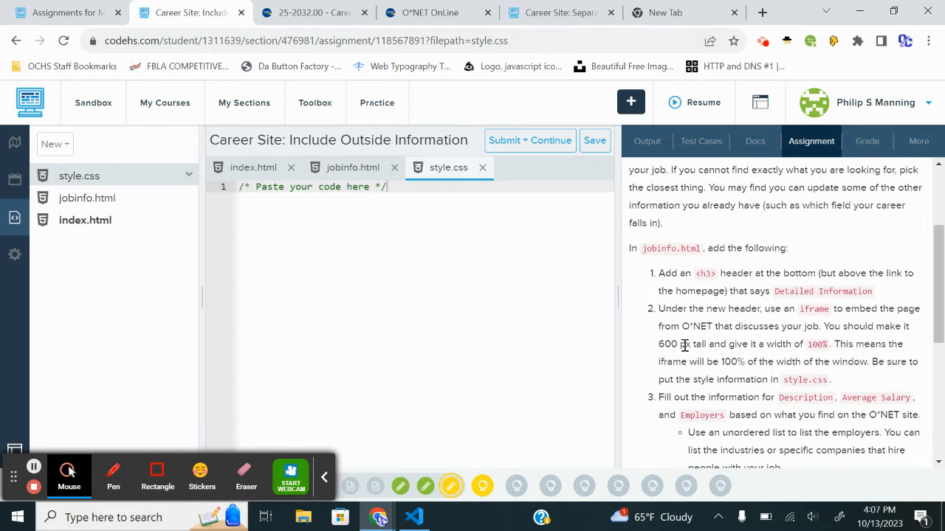
{"action": "mouse_move", "coordinate": [663, 436]}
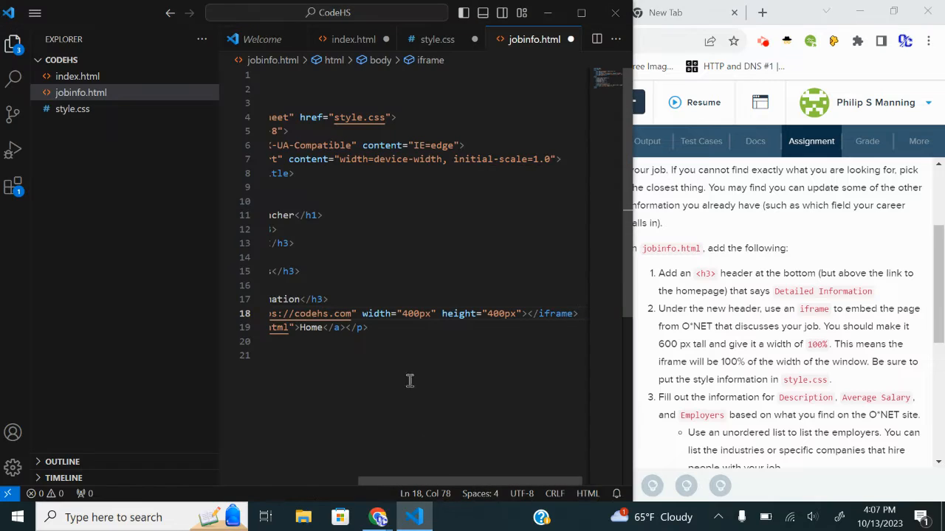
{"action": "mouse_move", "coordinate": [422, 313]}
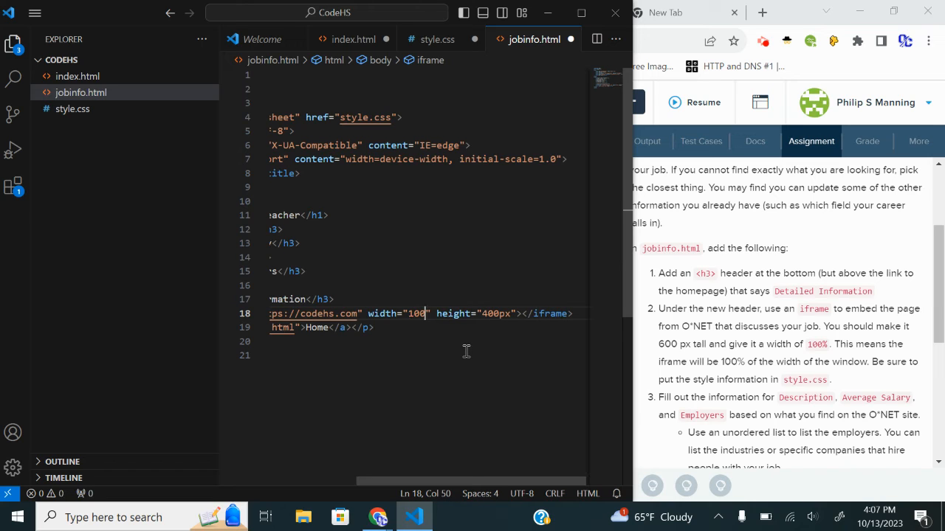
Size the jobinfo.html iframe to 100% width and 600px height, and select its codehs.com src
{"action": "type", "text": "%"}
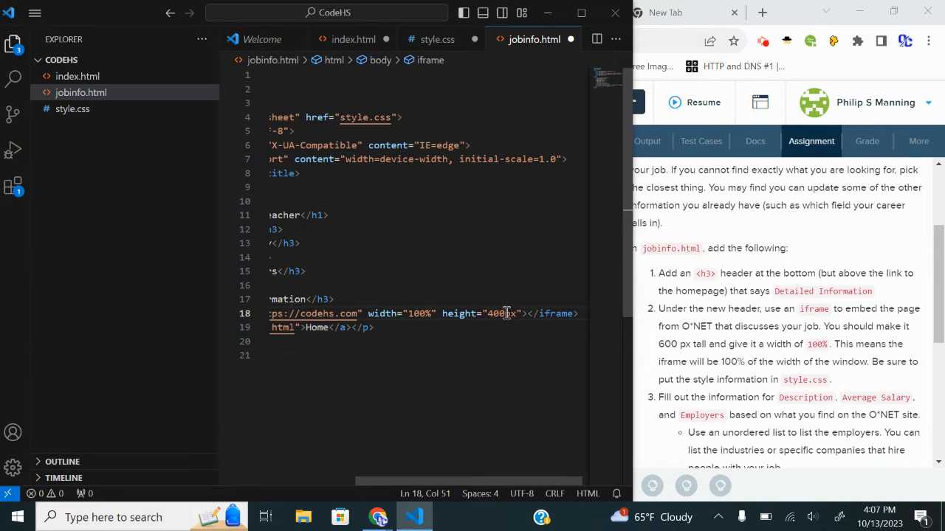
{"action": "type", "text": "00px"}
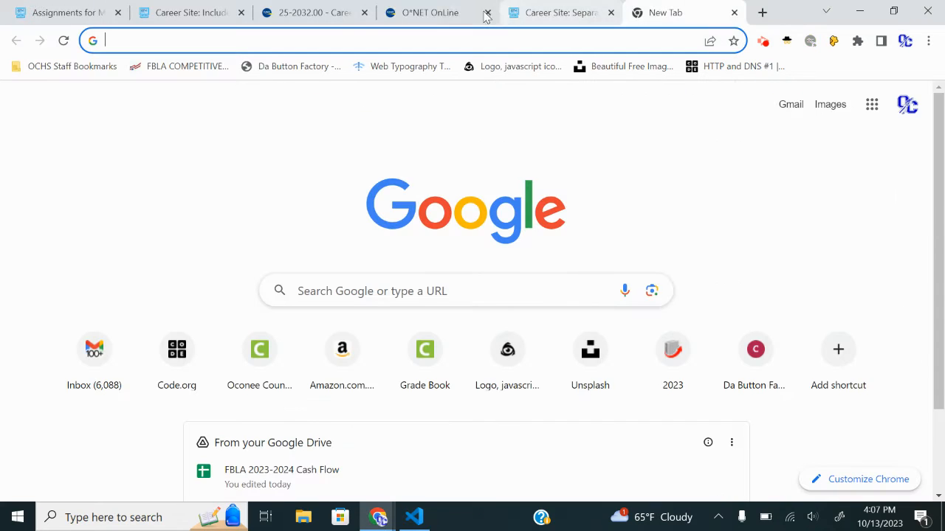
{"action": "left_click", "coordinate": [310, 13]}
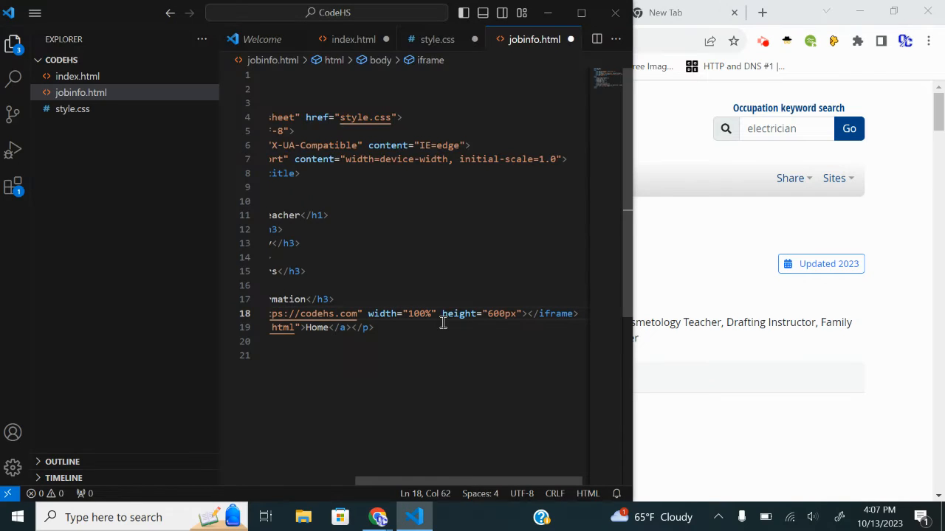
{"action": "scroll", "scroll_direction": "left", "scroll_amount": 3}
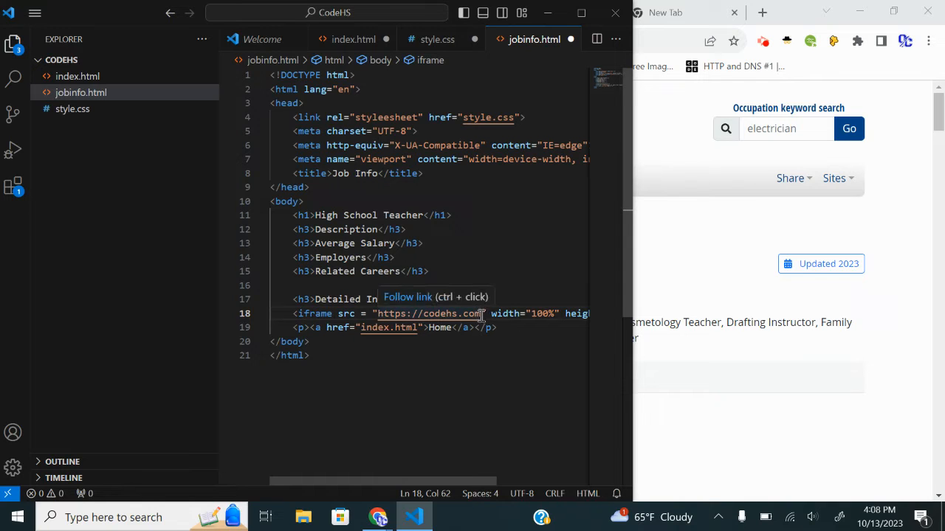
{"action": "double_click", "coordinate": [428, 313]}
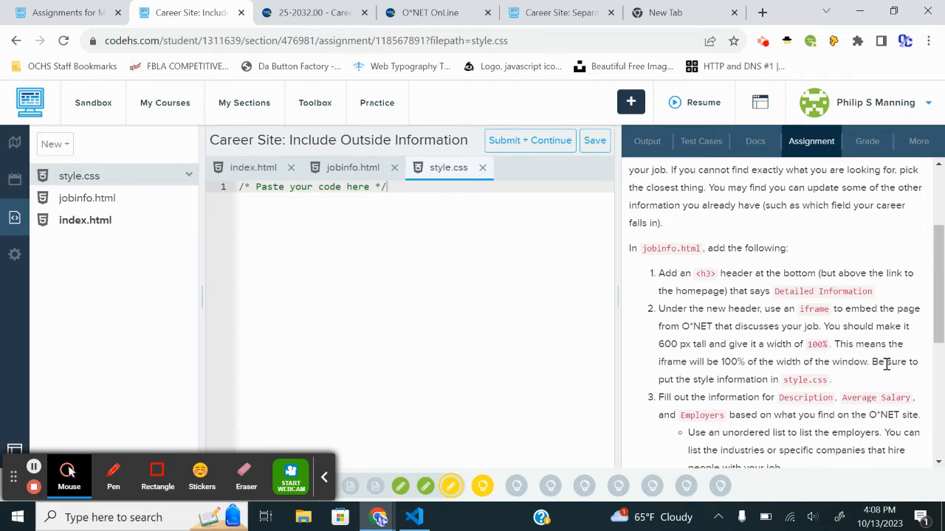
Reread the CodeHS Description, Salary and Employers steps, then bring Visual Studio Code forward
{"action": "scroll", "scroll_direction": "down", "scroll_amount": 3}
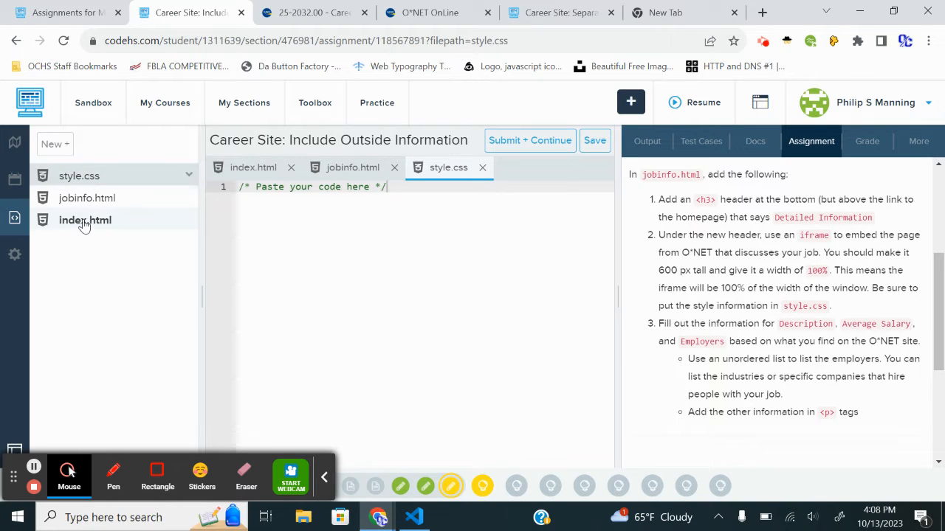
{"action": "left_click", "coordinate": [85, 220]}
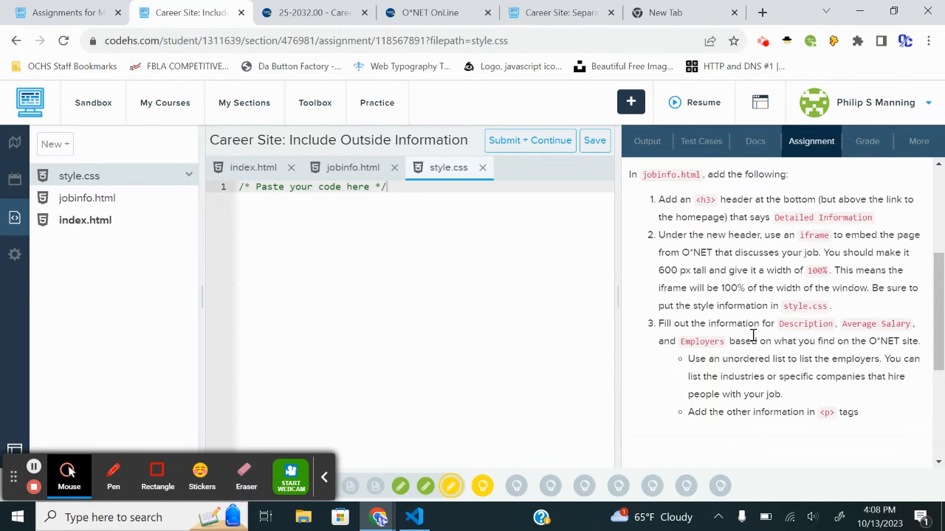
{"action": "mouse_move", "coordinate": [847, 337]}
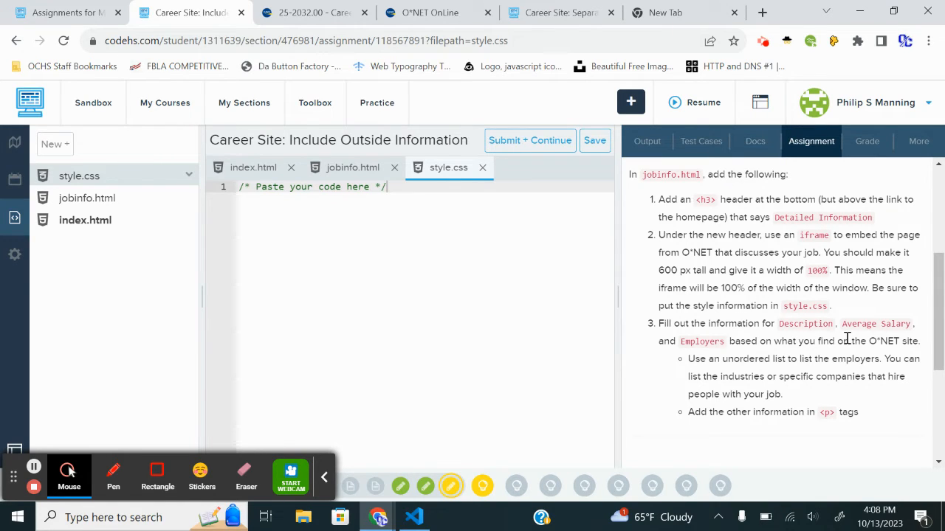
{"action": "mouse_move", "coordinate": [803, 357]}
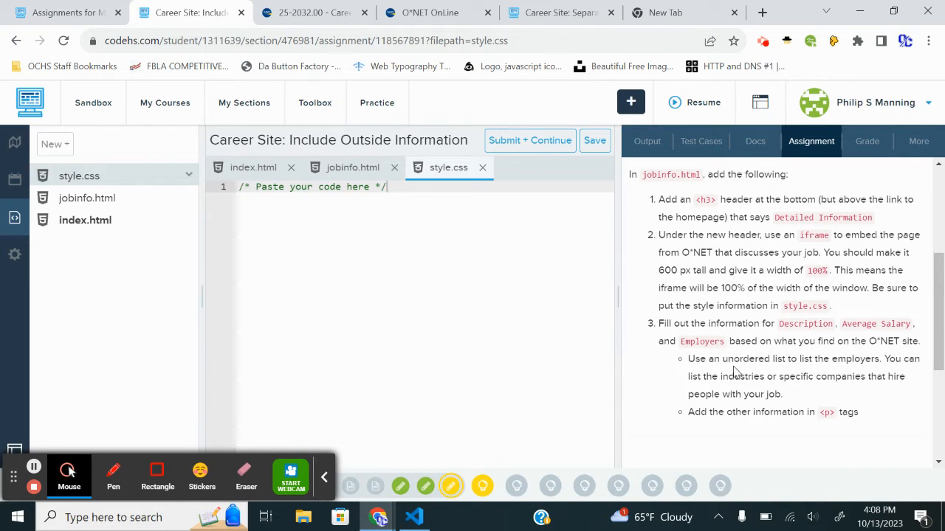
{"action": "mouse_move", "coordinate": [840, 362]}
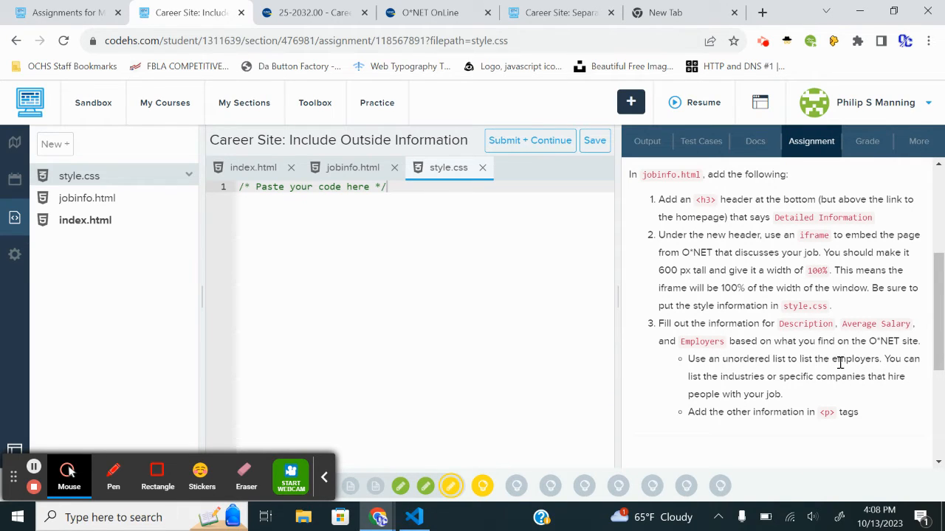
{"action": "mouse_move", "coordinate": [883, 371]}
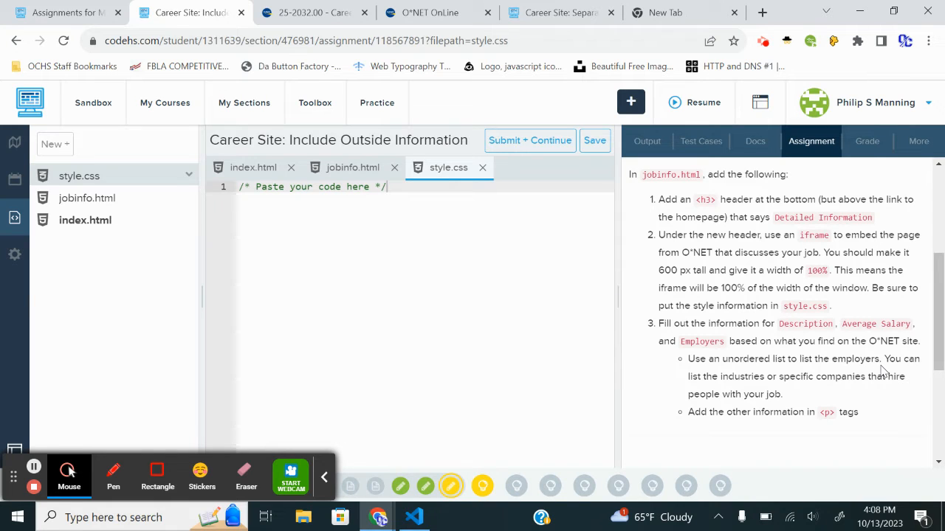
{"action": "mouse_move", "coordinate": [782, 378]}
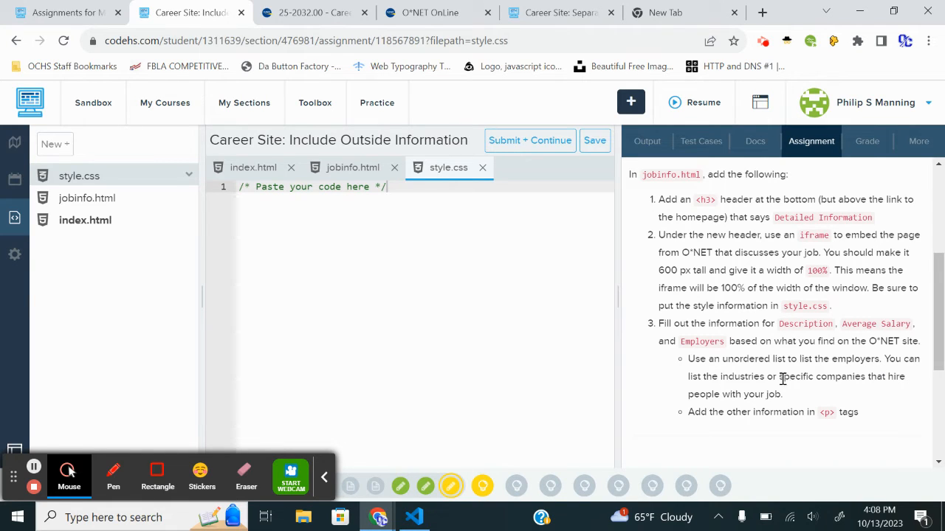
{"action": "mouse_move", "coordinate": [797, 401]}
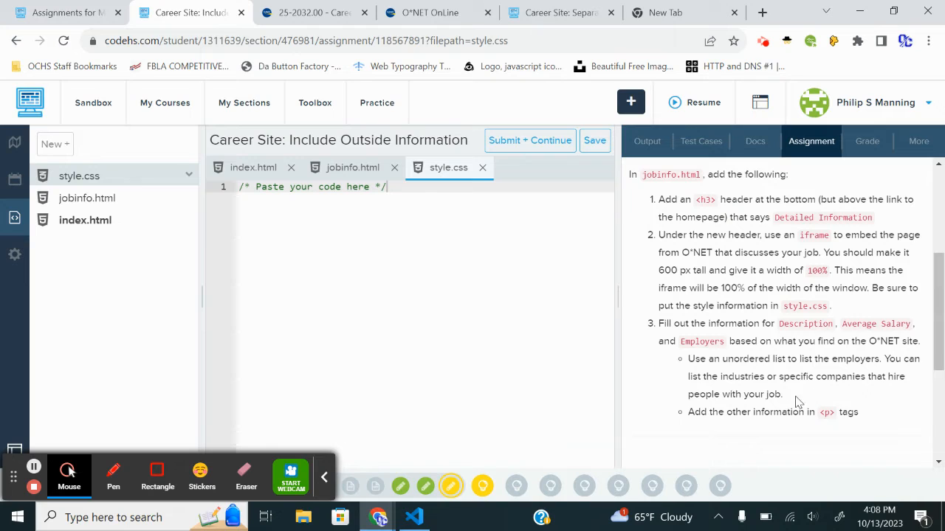
{"action": "mouse_move", "coordinate": [834, 407]}
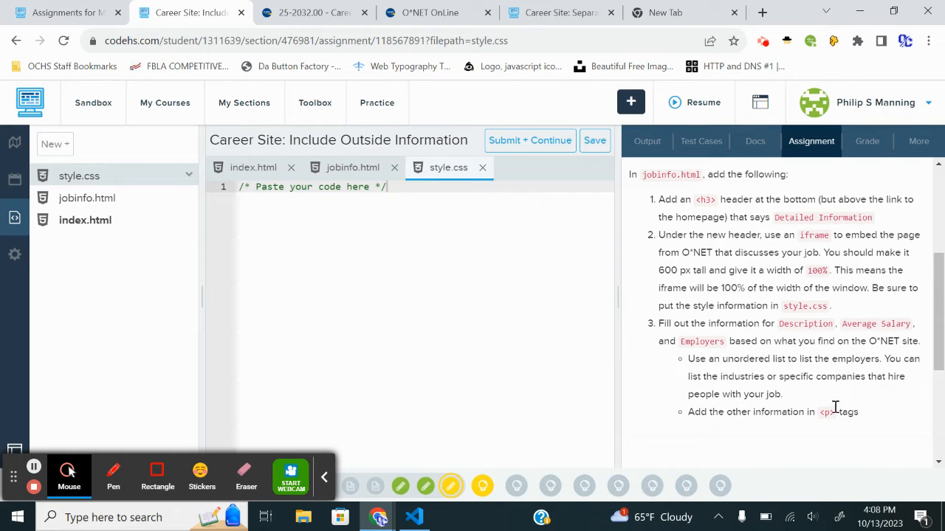
{"action": "mouse_move", "coordinate": [840, 388]}
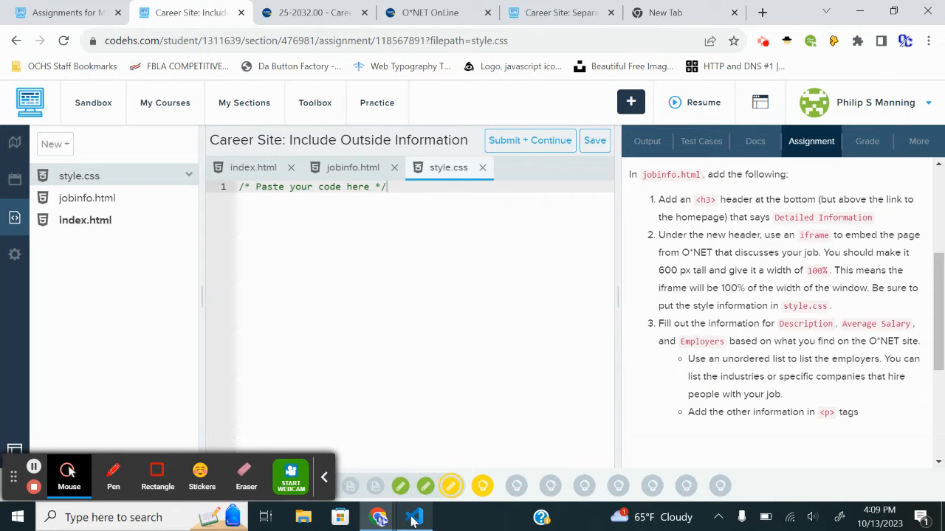
{"action": "left_click", "coordinate": [413, 516]}
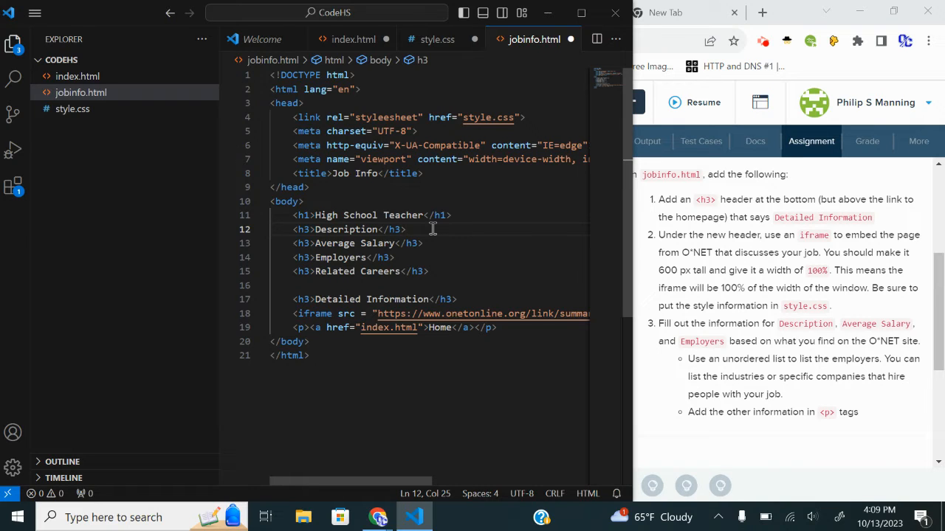
Insert empty <p></p> lines below the Description, Average Salary and Employers h3 headings
{"action": "key", "text": "Enter"}
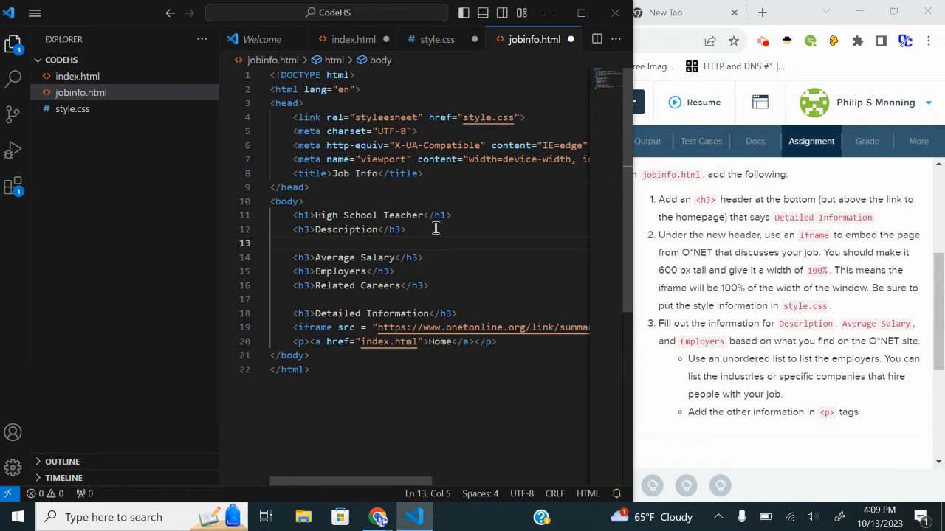
{"action": "type", "text": "<p></p>"}
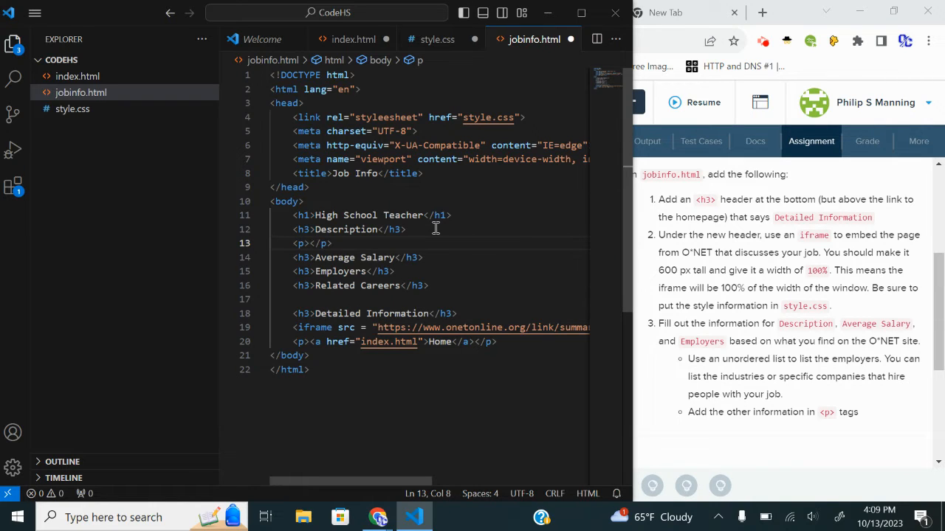
{"action": "mouse_move", "coordinate": [496, 308]}
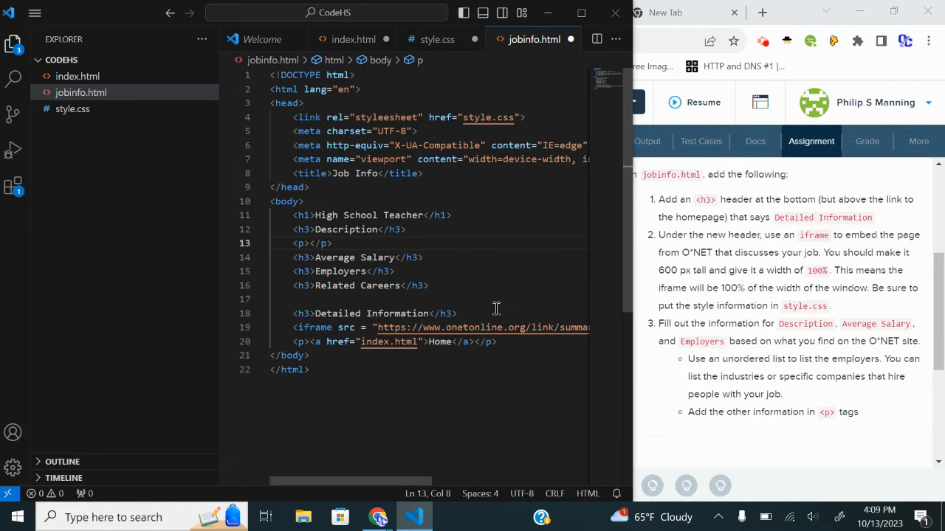
{"action": "key", "text": "Enter"}
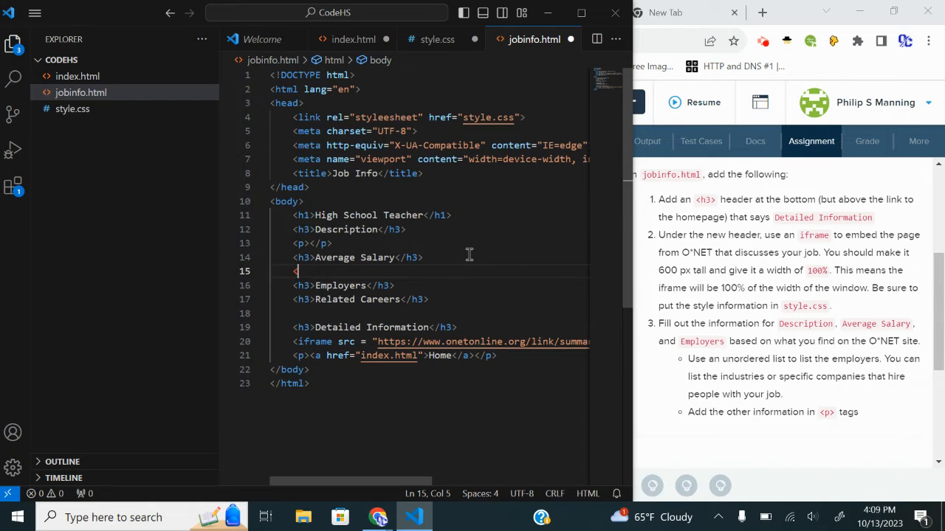
{"action": "type", "text": "p></p>"}
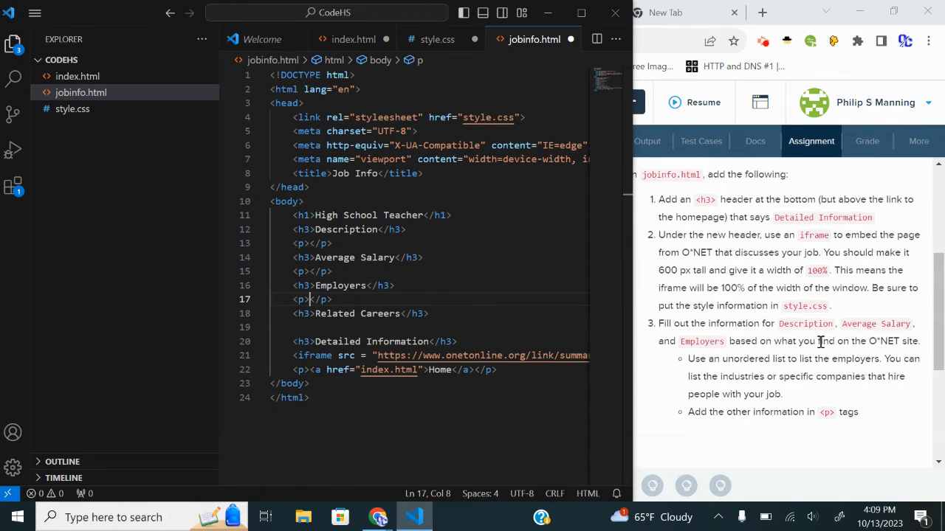
{"action": "mouse_move", "coordinate": [825, 358]}
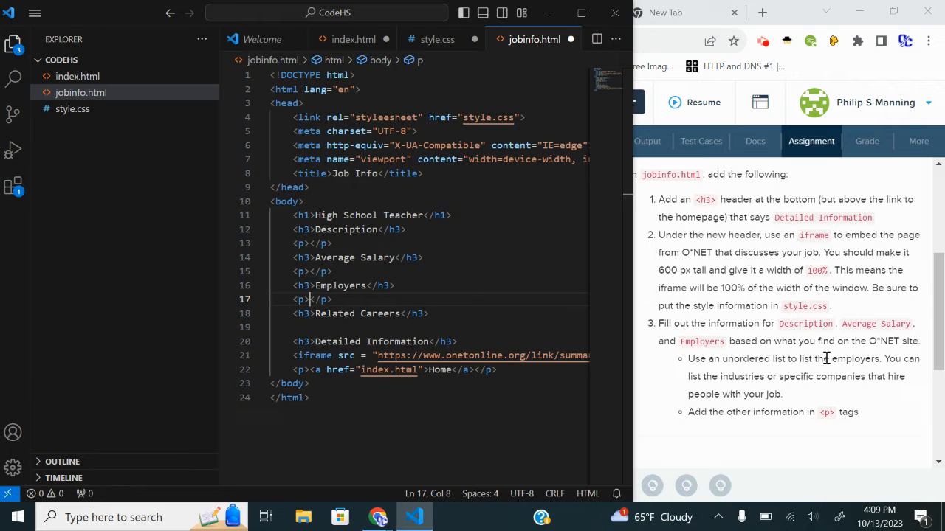
{"action": "scroll", "scroll_direction": "down", "scroll_amount": 3}
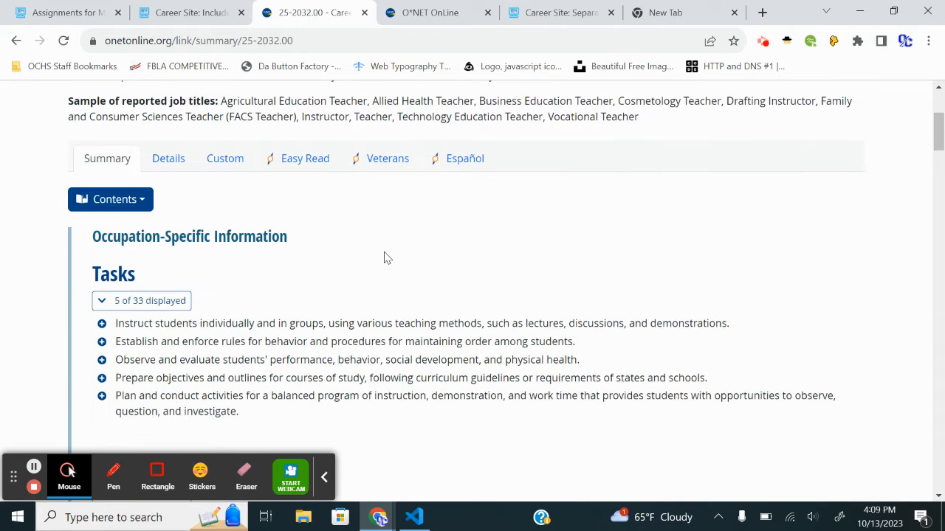
{"action": "mouse_move", "coordinate": [391, 255]}
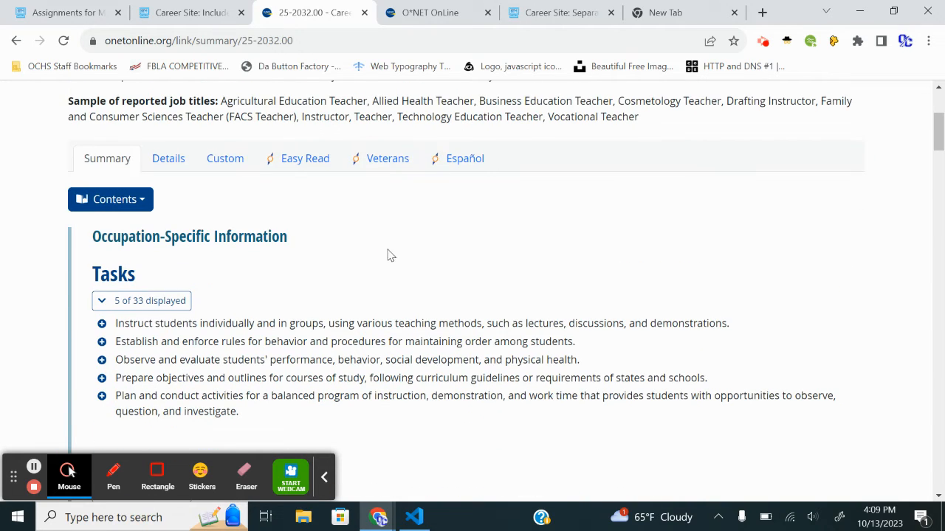
Open O*NET's detailed teacher report and scroll to the $62,500 median annual wage
{"action": "left_click", "coordinate": [168, 158]}
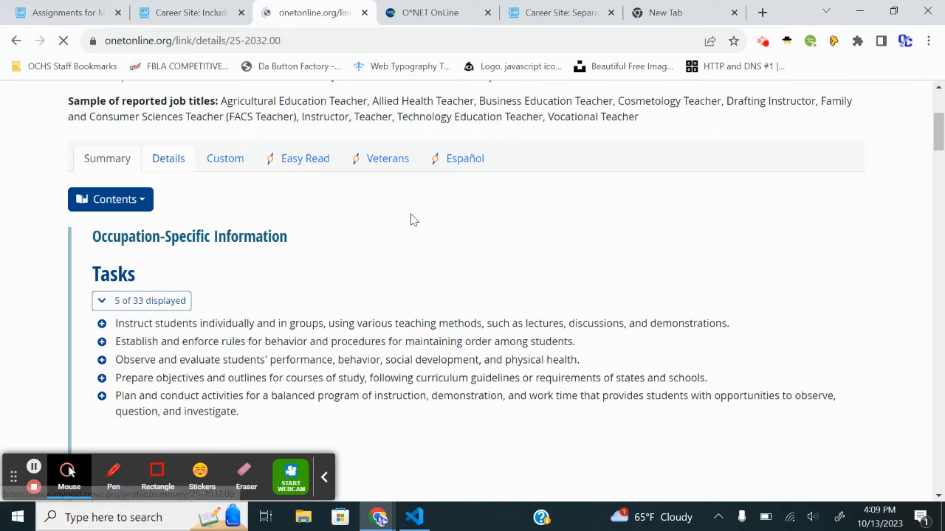
{"action": "left_click", "coordinate": [167, 158]}
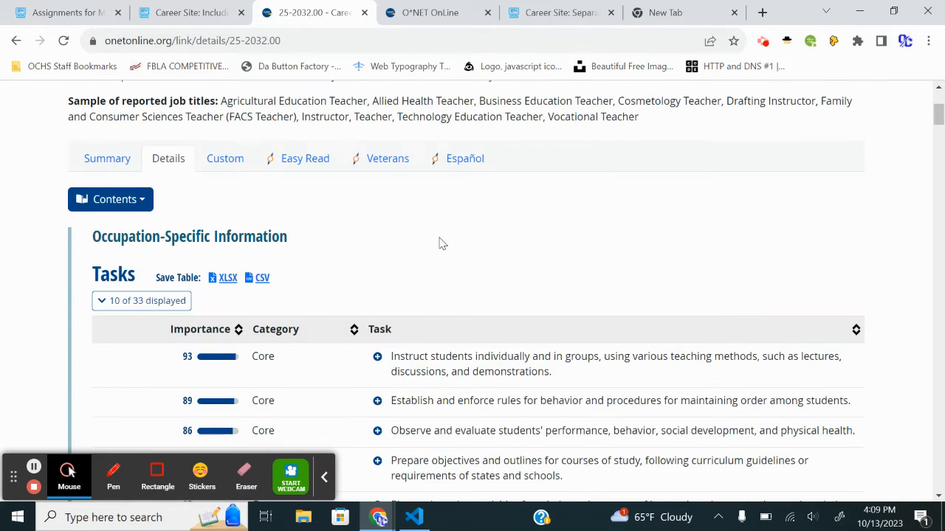
{"action": "scroll", "scroll_direction": "down", "scroll_amount": 3}
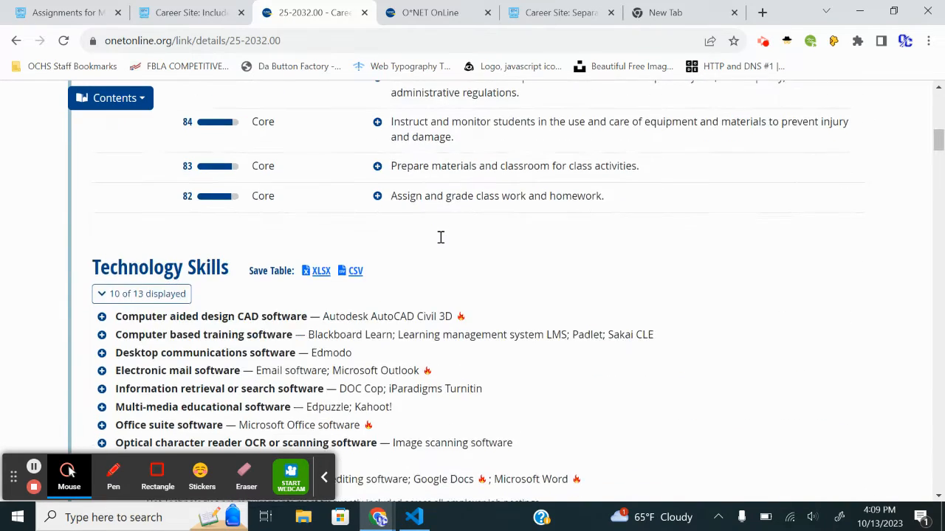
{"action": "scroll", "scroll_direction": "down", "scroll_amount": 3}
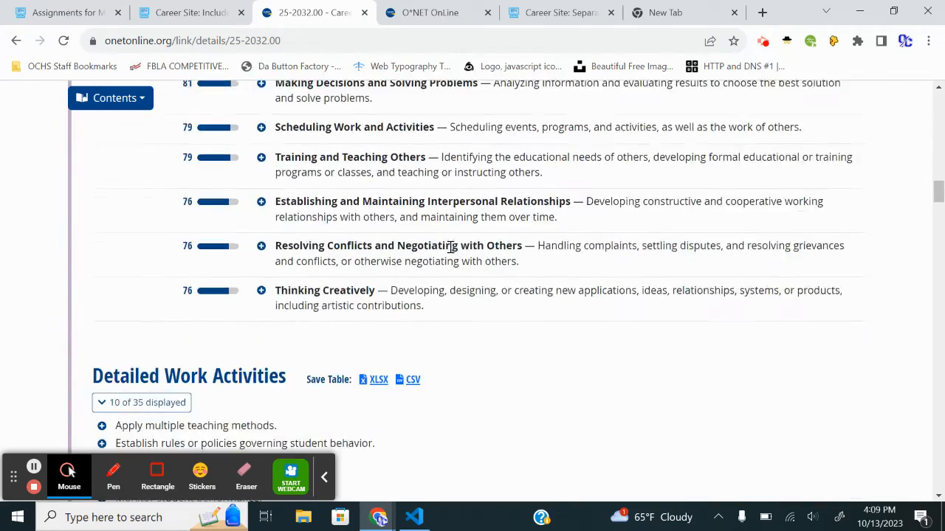
{"action": "scroll", "scroll_direction": "down", "scroll_amount": 3}
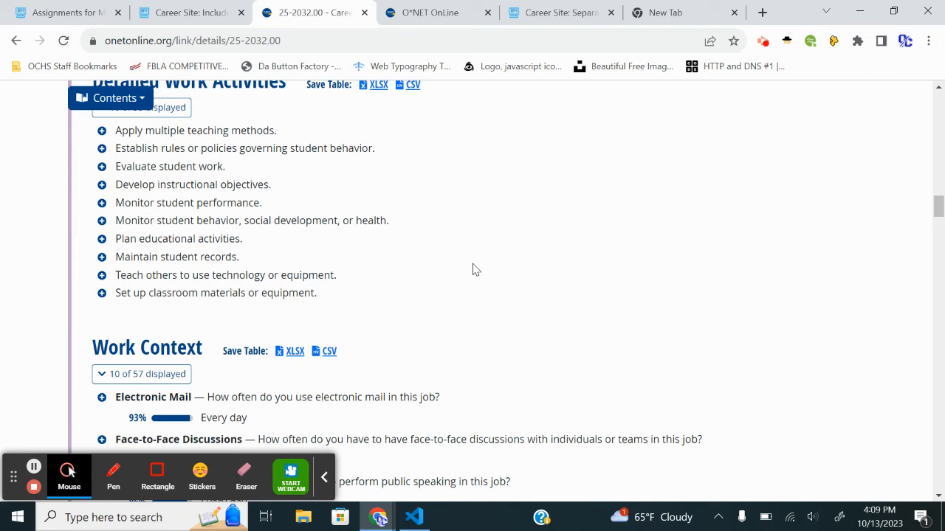
{"action": "scroll", "scroll_direction": "down", "scroll_amount": 3}
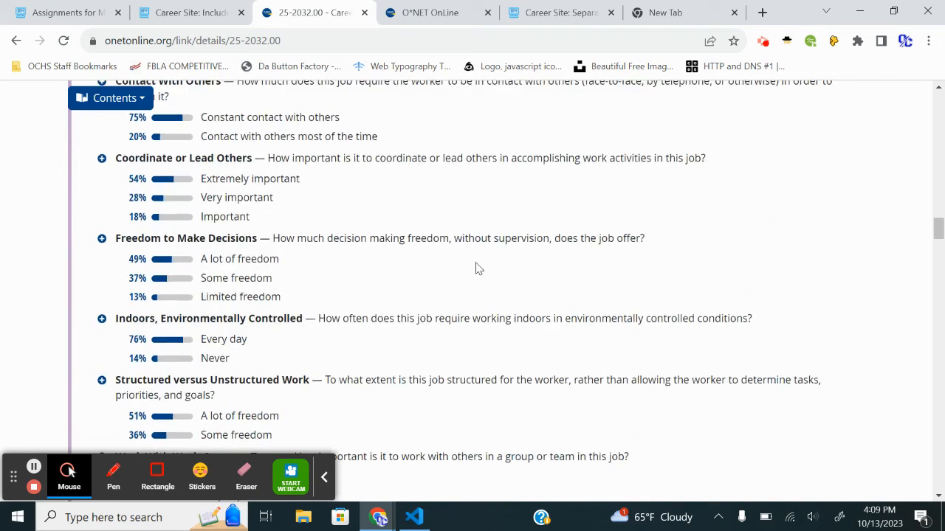
{"action": "scroll", "scroll_direction": "down", "scroll_amount": 3}
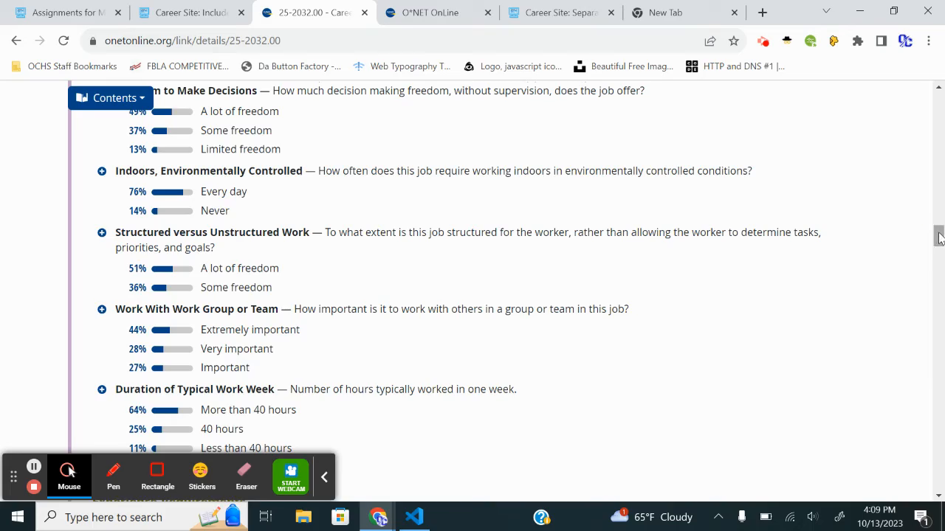
{"action": "scroll", "scroll_direction": "down", "scroll_amount": 3}
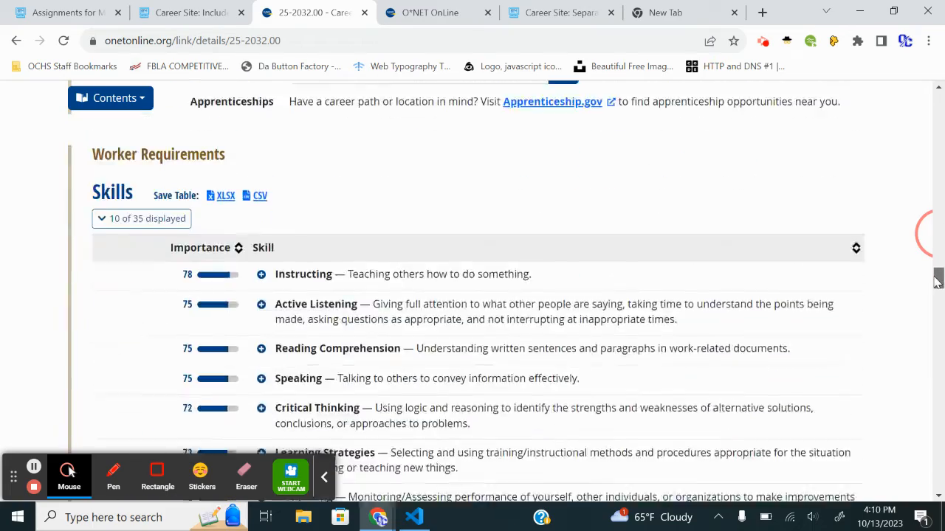
{"action": "scroll", "scroll_direction": "down", "scroll_amount": 3}
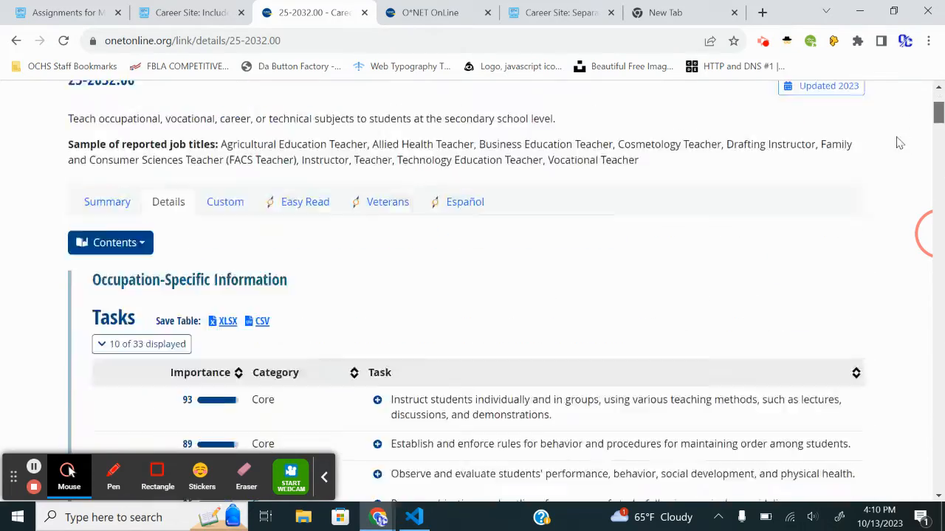
{"action": "scroll", "scroll_direction": "down", "scroll_amount": 3}
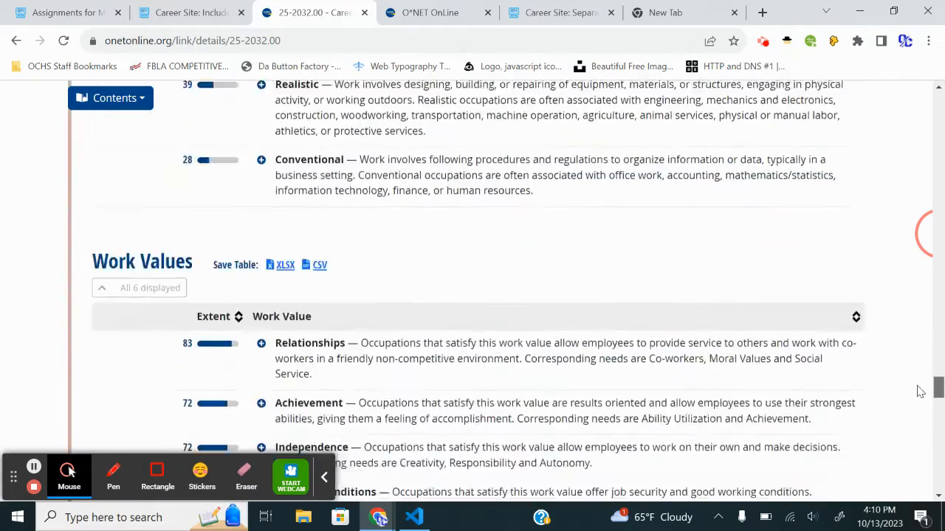
{"action": "scroll", "scroll_direction": "down", "scroll_amount": 3}
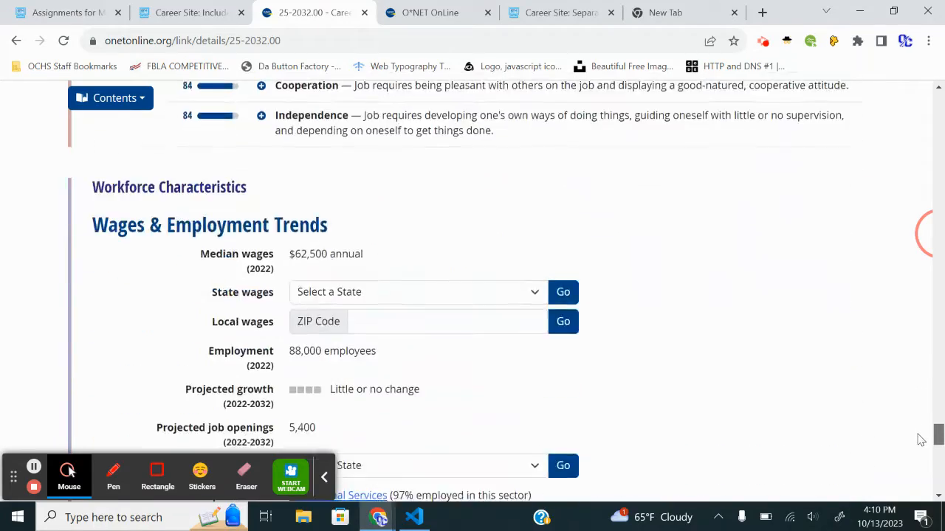
{"action": "scroll", "scroll_direction": "down", "scroll_amount": 3}
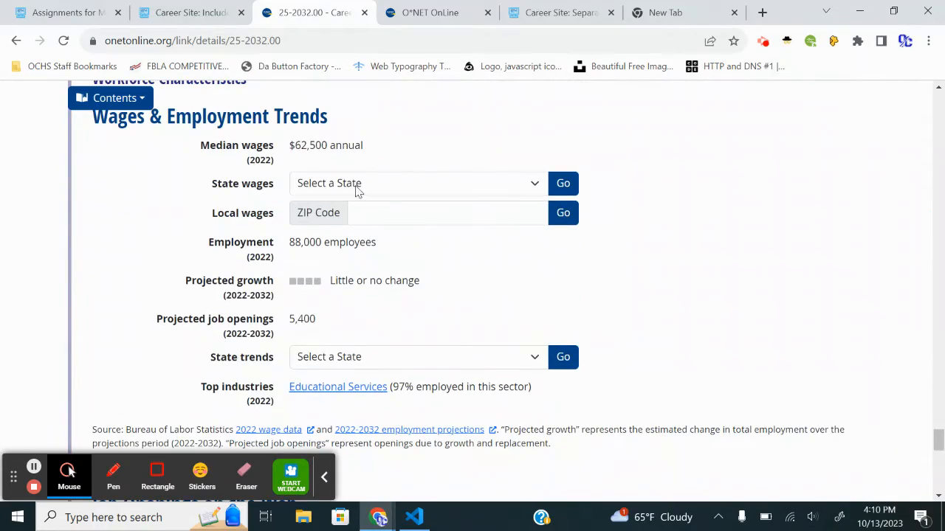
{"action": "left_click", "coordinate": [413, 517]}
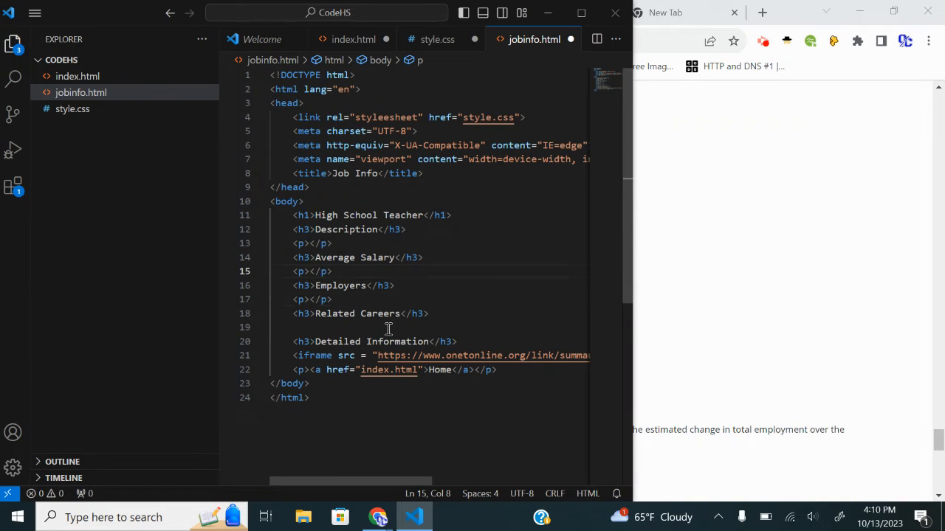
Type $62,500 under Average Salary and 'Teachers are needed constantly across the US.' under Employers
{"action": "type", "text": "$62,500"}
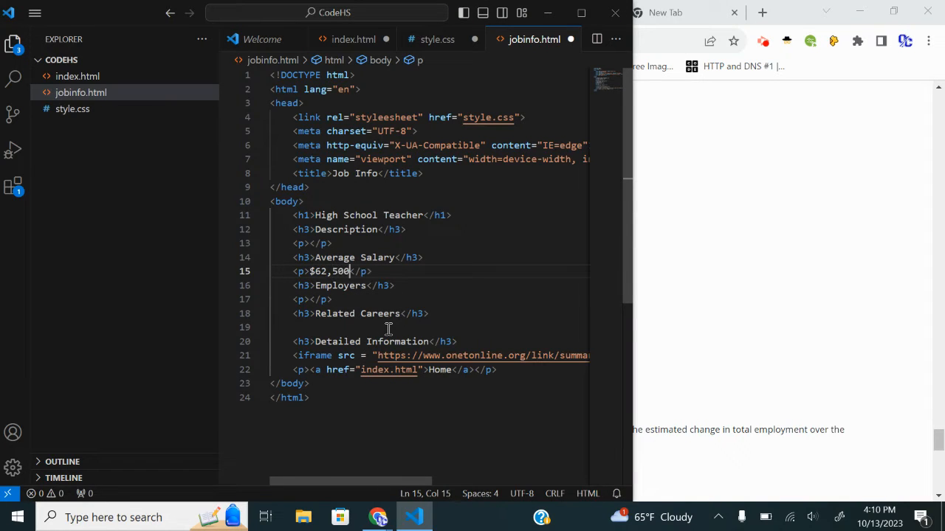
{"action": "left_click", "coordinate": [311, 299]}
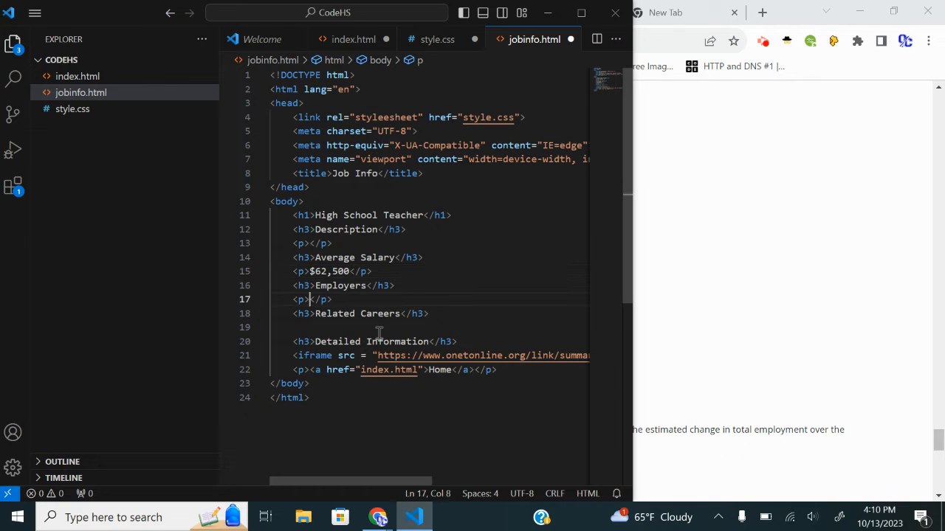
{"action": "type", "text": "Teachers are needed c"}
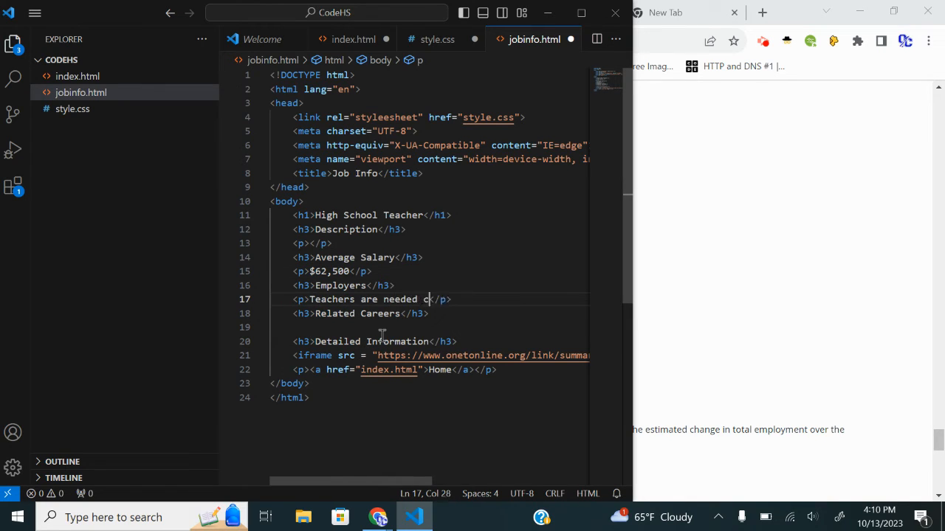
{"action": "type", "text": "onstantly across the US."}
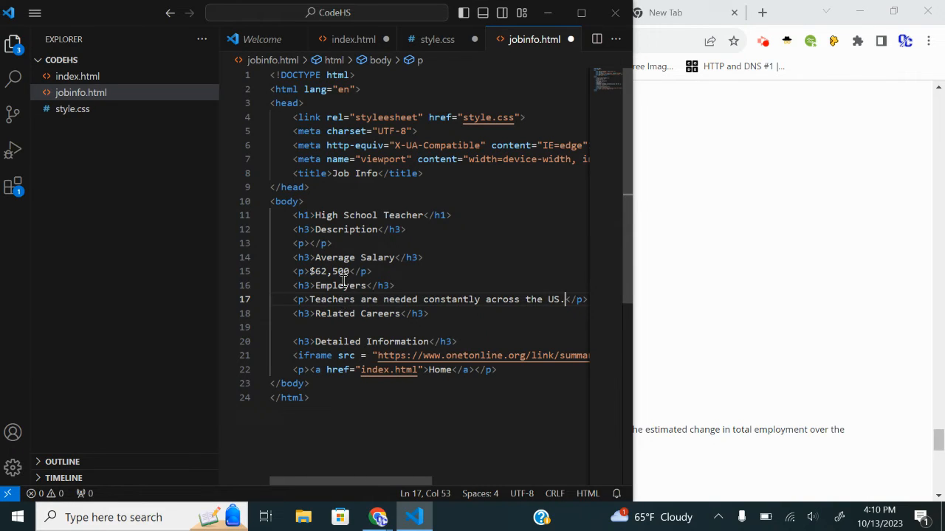
{"action": "left_click", "coordinate": [315, 243]}
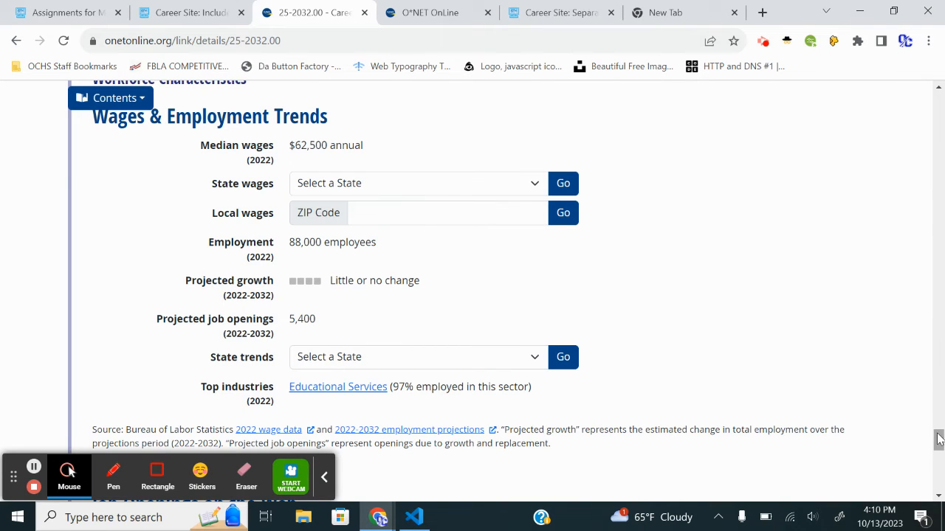
Open O*NET's Easy Read overview of the occupation, confirming 'Yes, let's go'
{"action": "scroll", "scroll_direction": "down", "scroll_amount": 3}
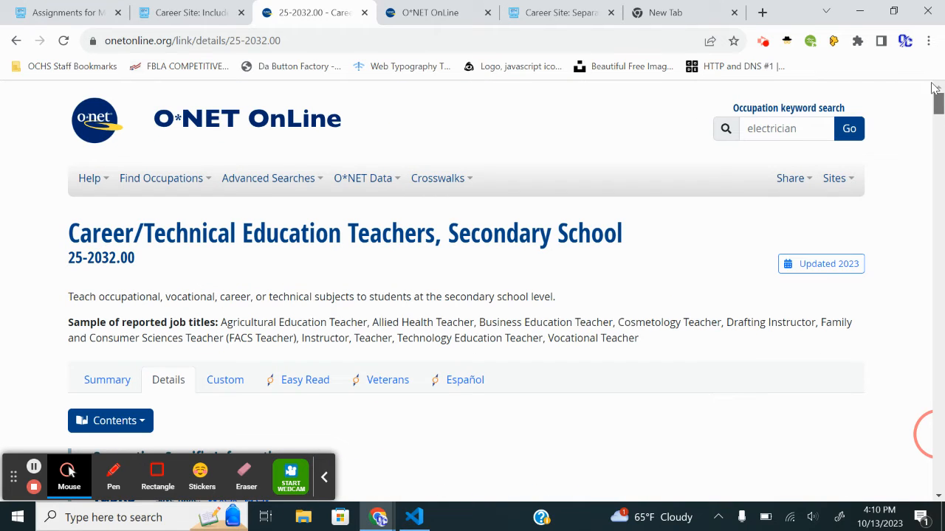
{"action": "scroll", "scroll_direction": "down", "scroll_amount": 3}
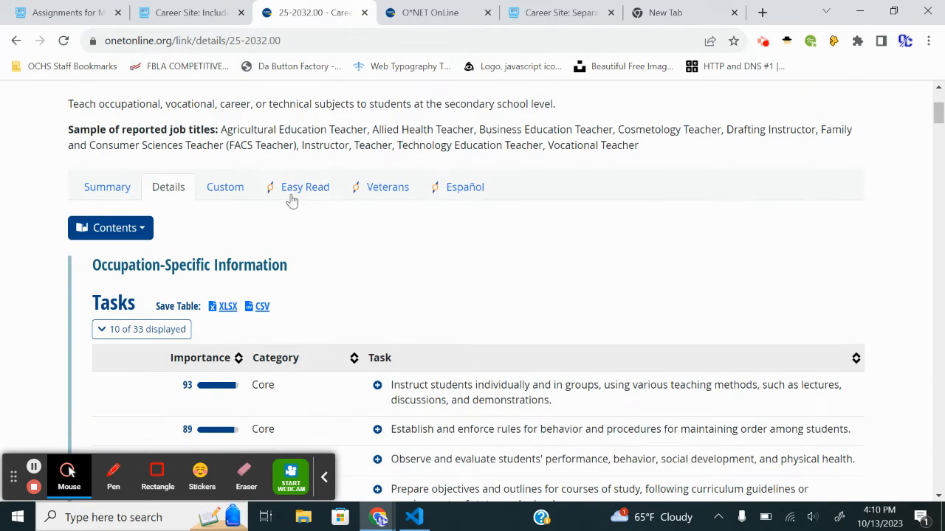
{"action": "left_click", "coordinate": [305, 187]}
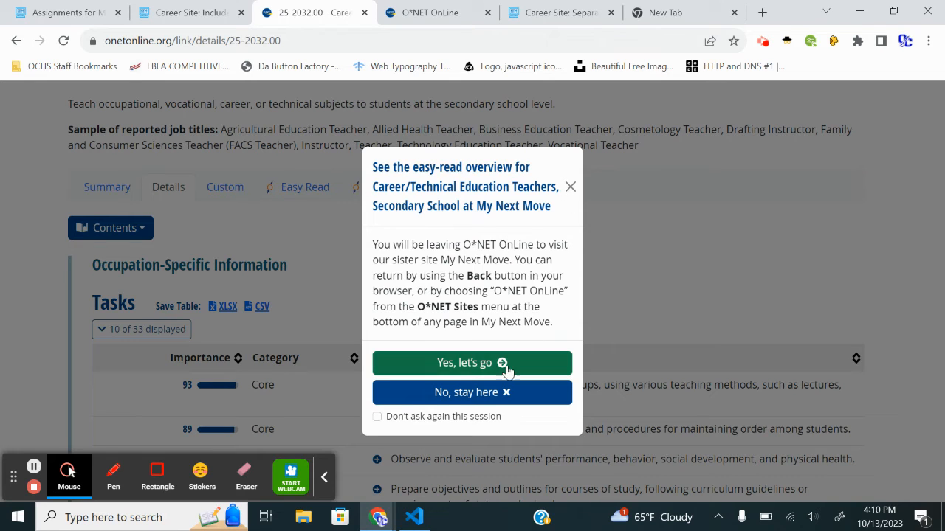
{"action": "left_click", "coordinate": [472, 362]}
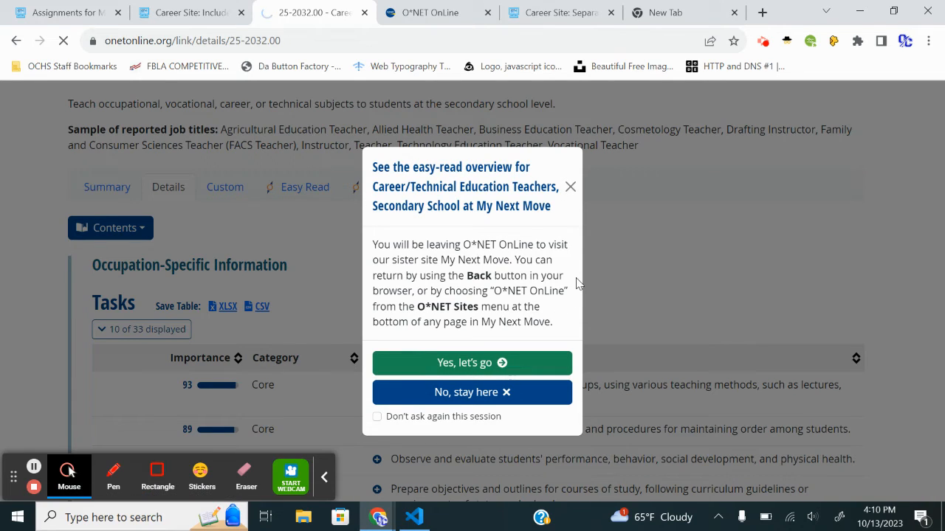
{"action": "left_click", "coordinate": [471, 363]}
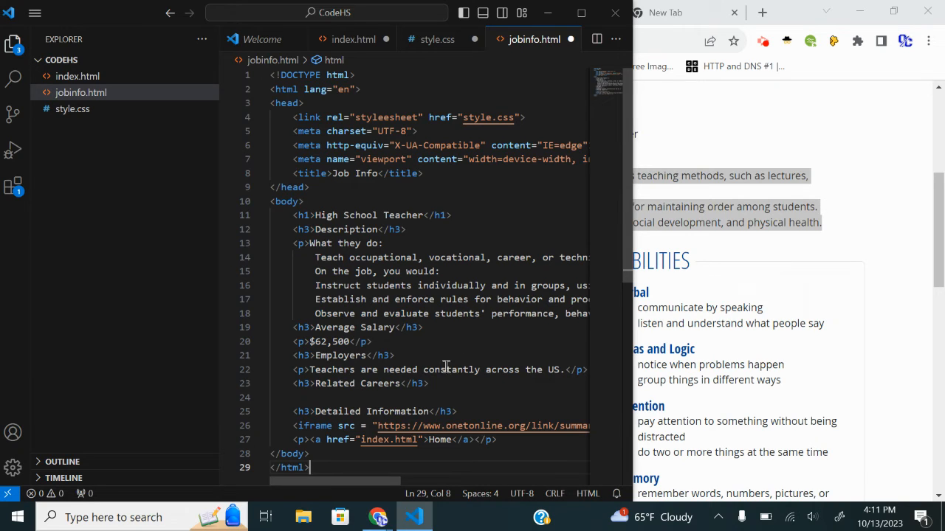
Click through the pasted description lines in jobinfo.html, then switch back to CodeHS
{"action": "left_click", "coordinate": [439, 271]}
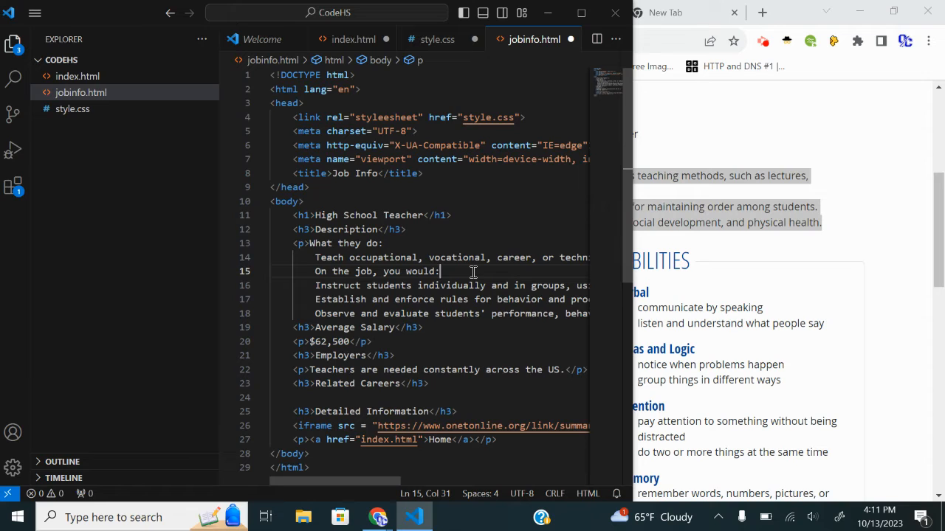
{"action": "mouse_move", "coordinate": [402, 248]}
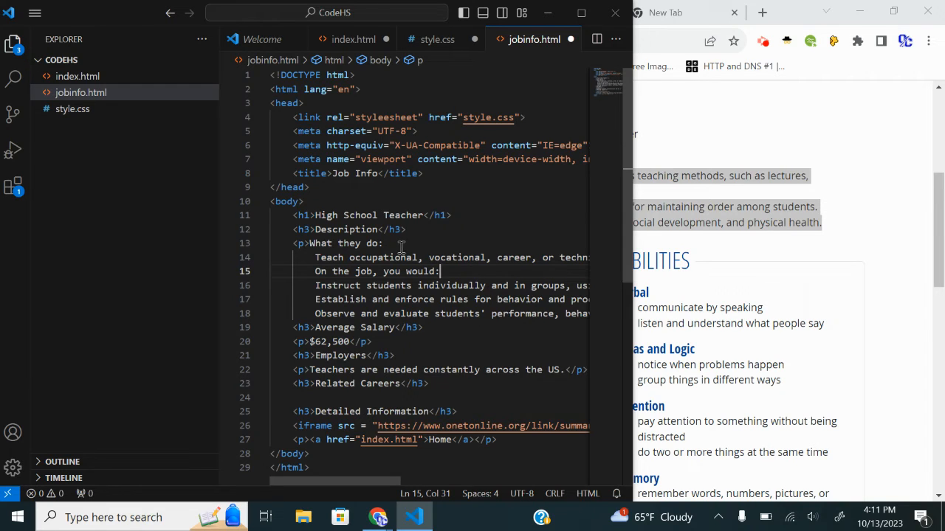
{"action": "left_click", "coordinate": [382, 243]}
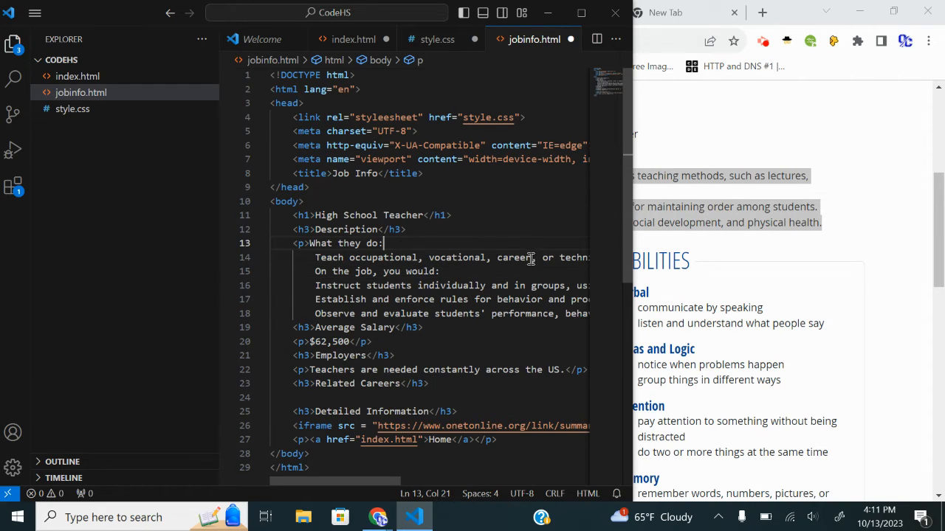
{"action": "mouse_move", "coordinate": [484, 261]}
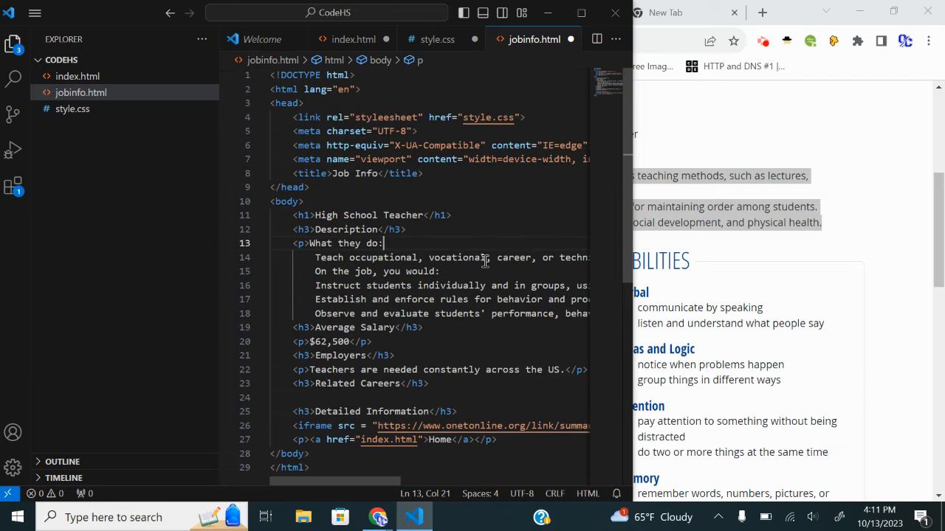
{"action": "scroll", "scroll_direction": "down", "scroll_amount": 3}
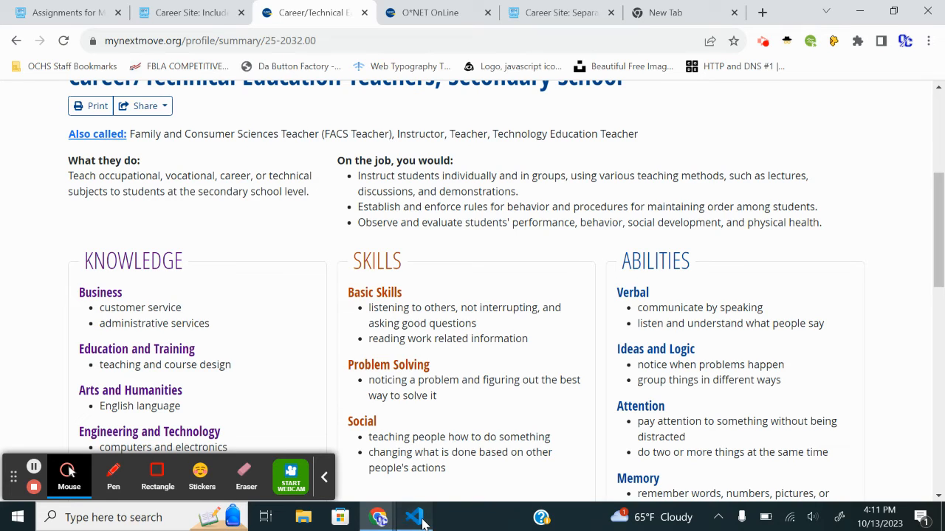
{"action": "left_click", "coordinate": [413, 517]}
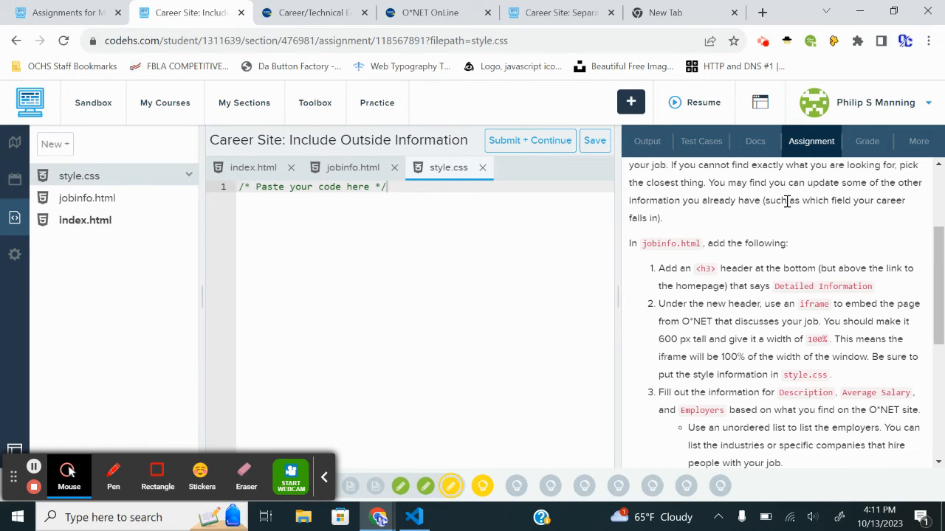
{"action": "mouse_move", "coordinate": [482, 486]}
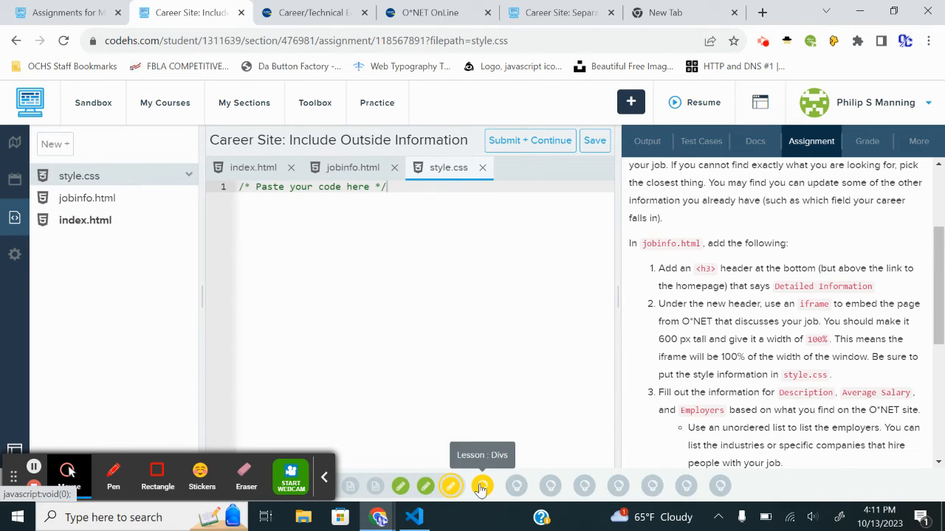
Scroll through the CodeHS exercise and focus the empty style.css editor
{"action": "scroll", "scroll_direction": "down", "scroll_amount": 3}
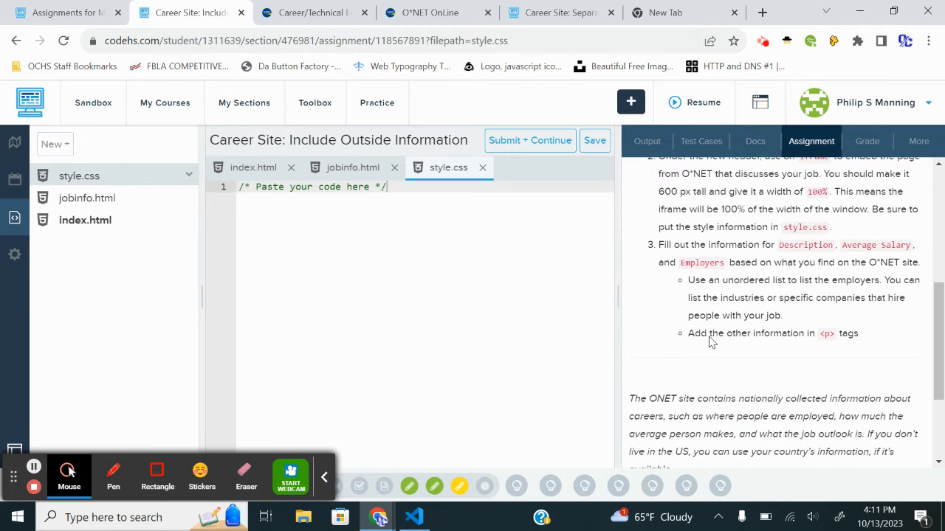
{"action": "mouse_move", "coordinate": [486, 486]}
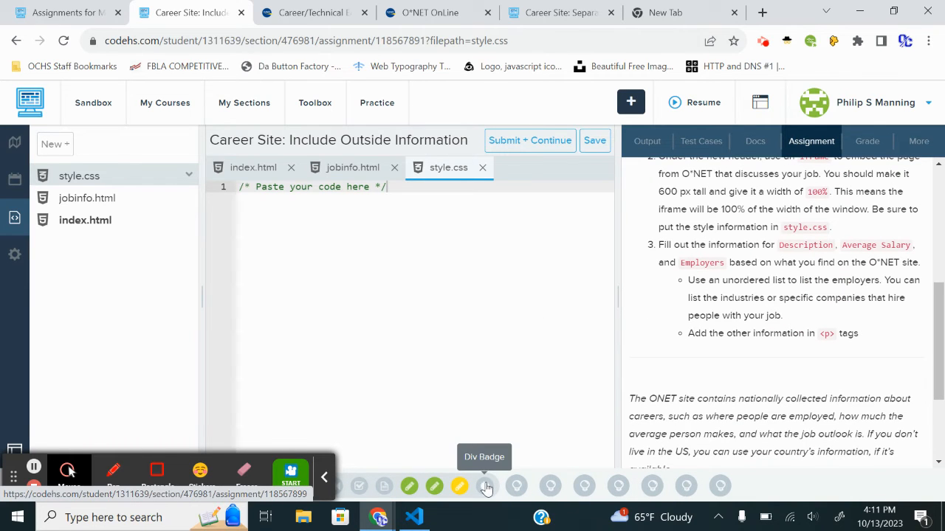
{"action": "mouse_move", "coordinate": [290, 472]}
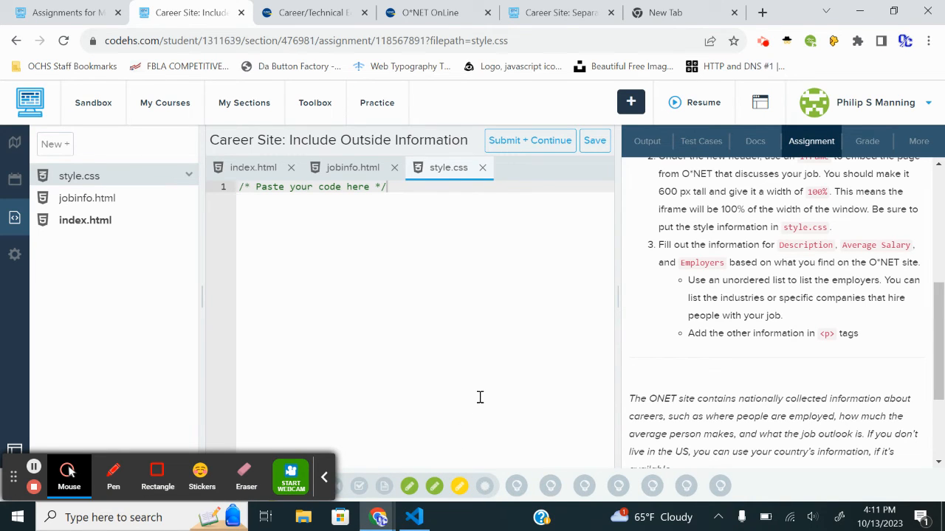
{"action": "mouse_move", "coordinate": [716, 315]}
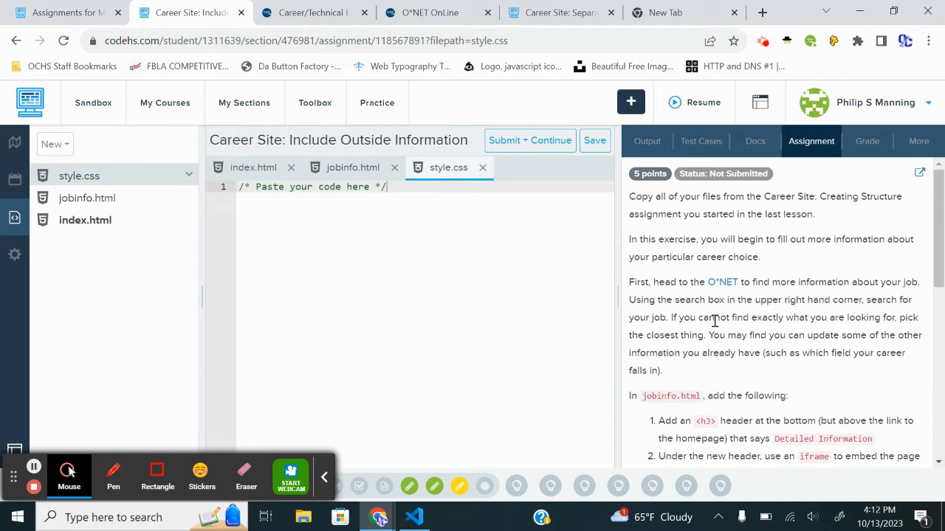
{"action": "scroll", "scroll_direction": "down", "scroll_amount": 3}
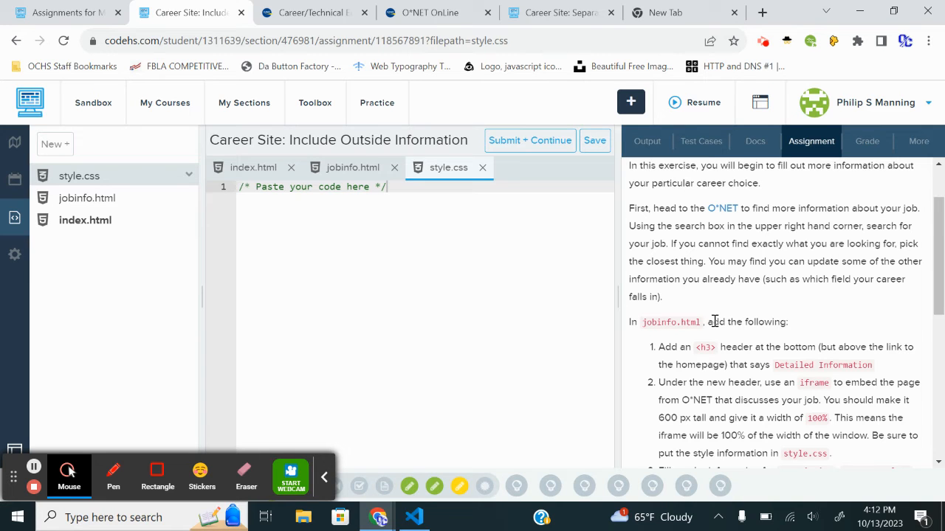
{"action": "scroll", "scroll_direction": "down", "scroll_amount": 3}
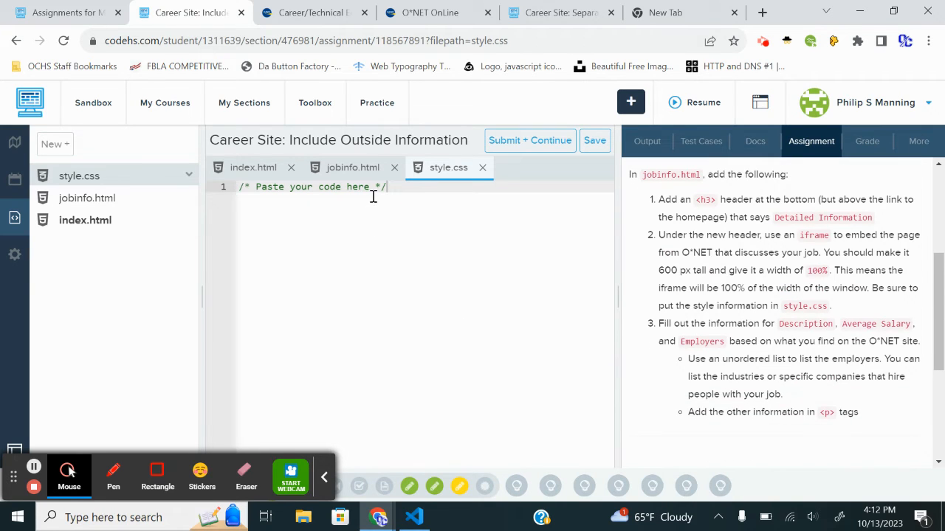
{"action": "left_click", "coordinate": [352, 167]}
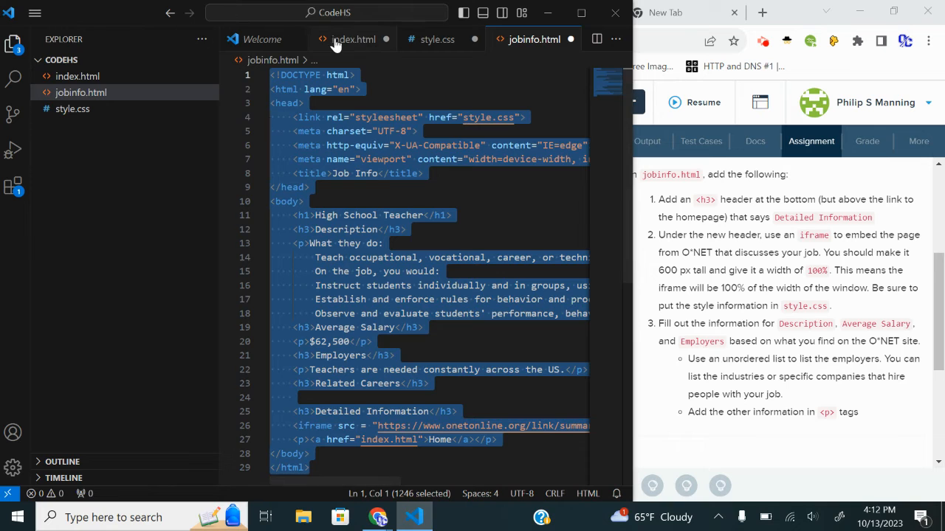
Paste the homepage code into CodeHS index.html and the CSS into style.css, then save
{"action": "left_click", "coordinate": [354, 40]}
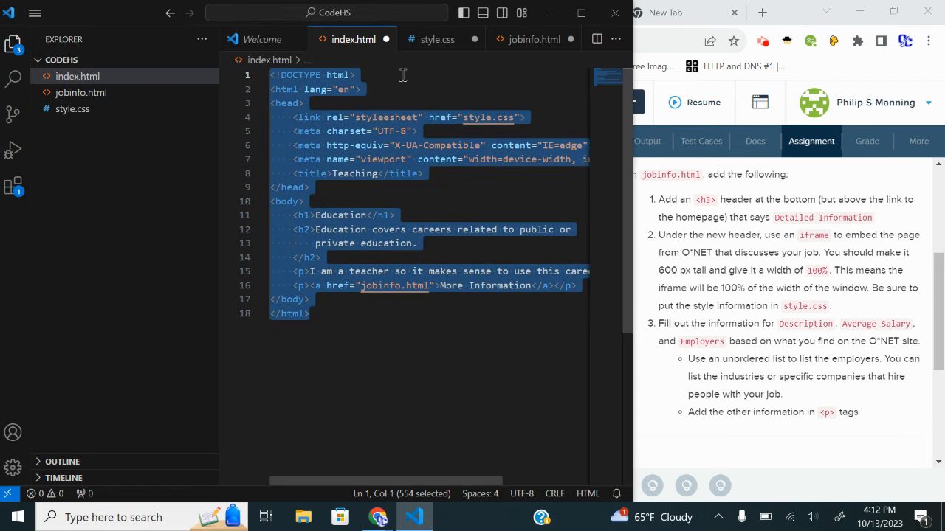
{"action": "left_click", "coordinate": [437, 39]}
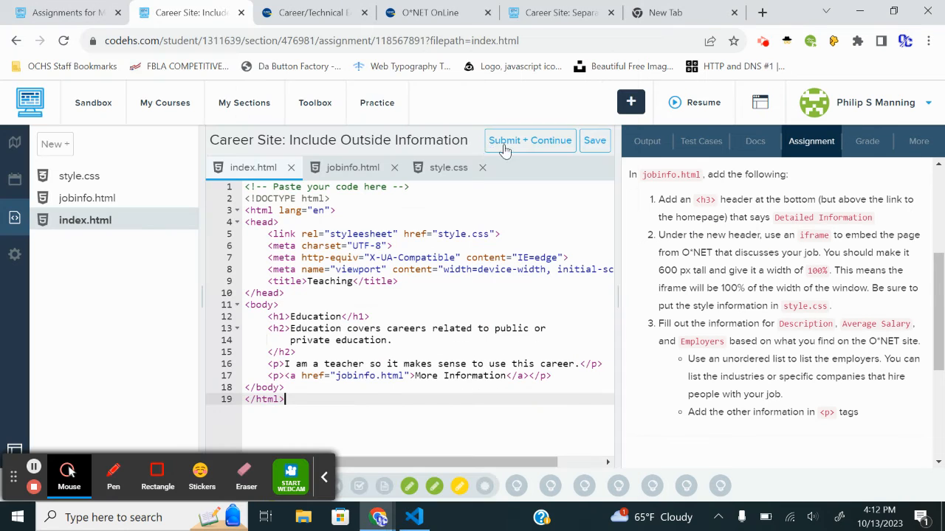
{"action": "left_click", "coordinate": [448, 167]}
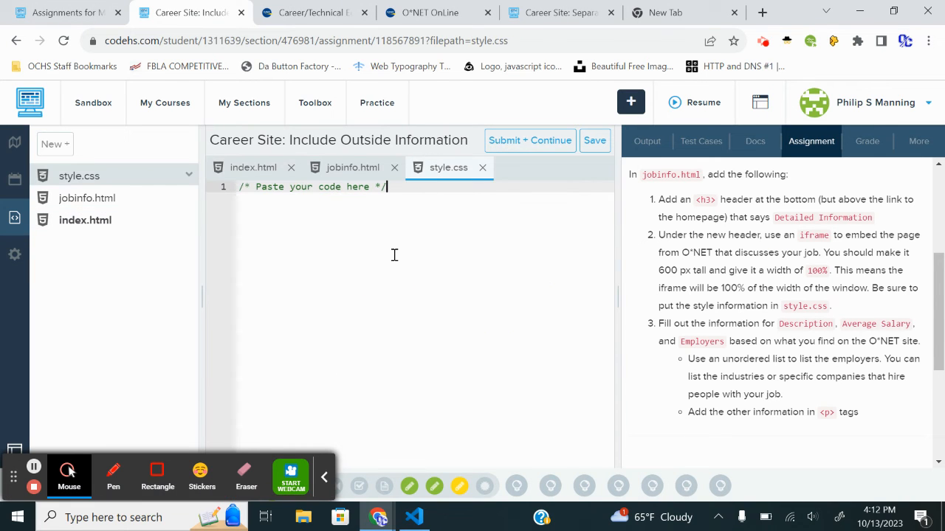
{"action": "left_click", "coordinate": [594, 140]}
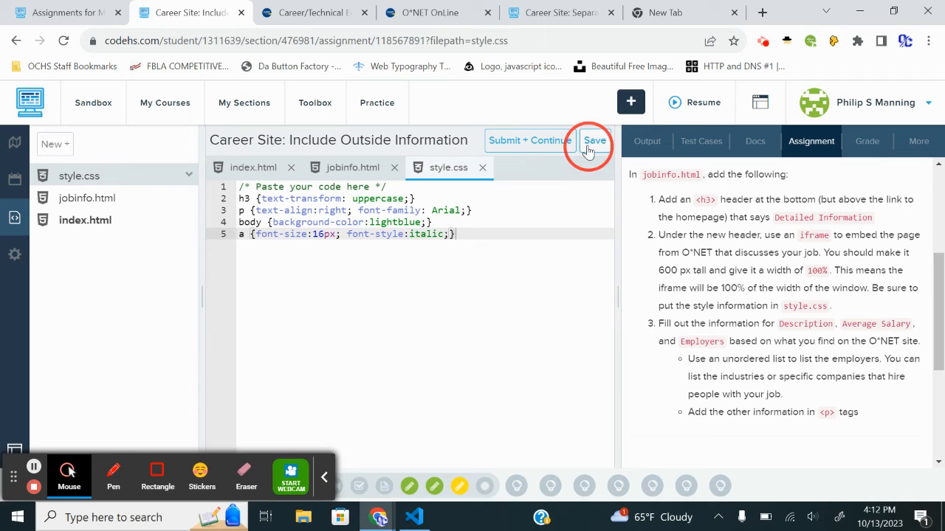
{"action": "left_click", "coordinate": [595, 140]}
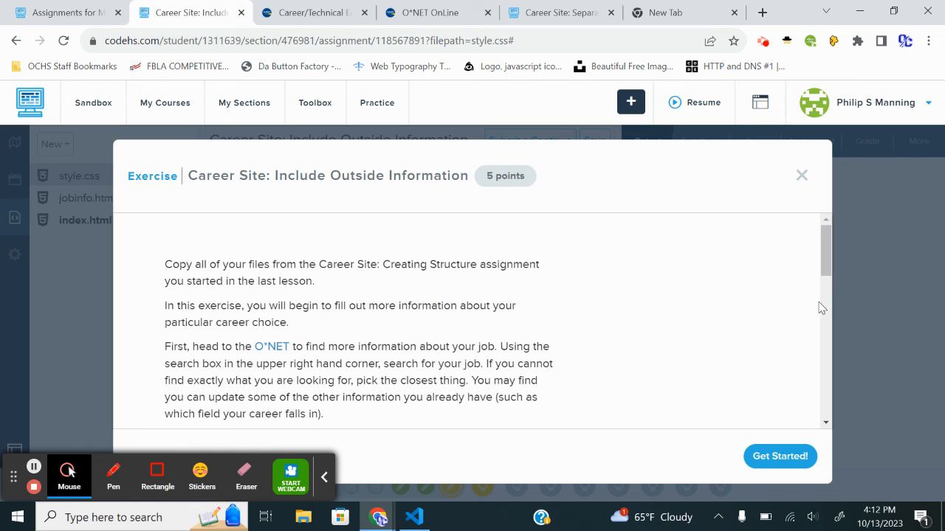
Close the exercise popup and scroll through the Assignment tab's jobinfo.html instructions
{"action": "left_click", "coordinate": [802, 175]}
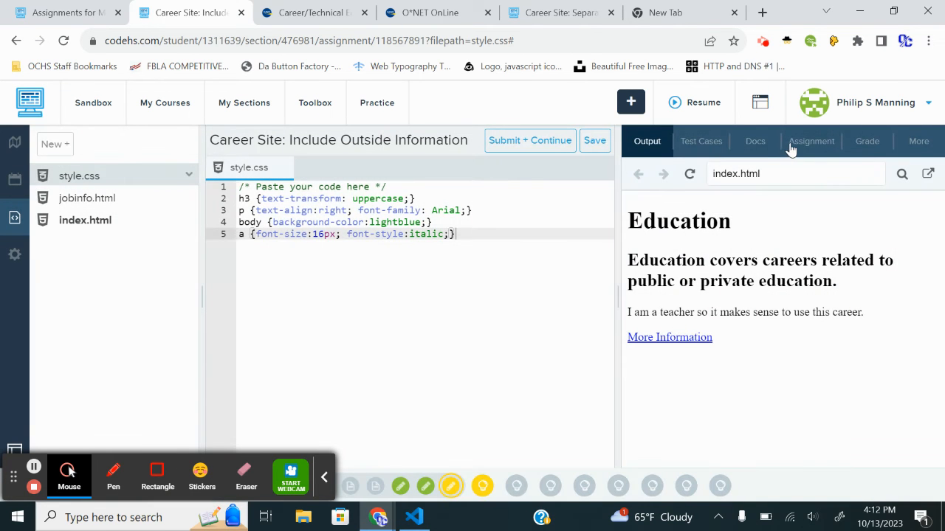
{"action": "left_click", "coordinate": [811, 141]}
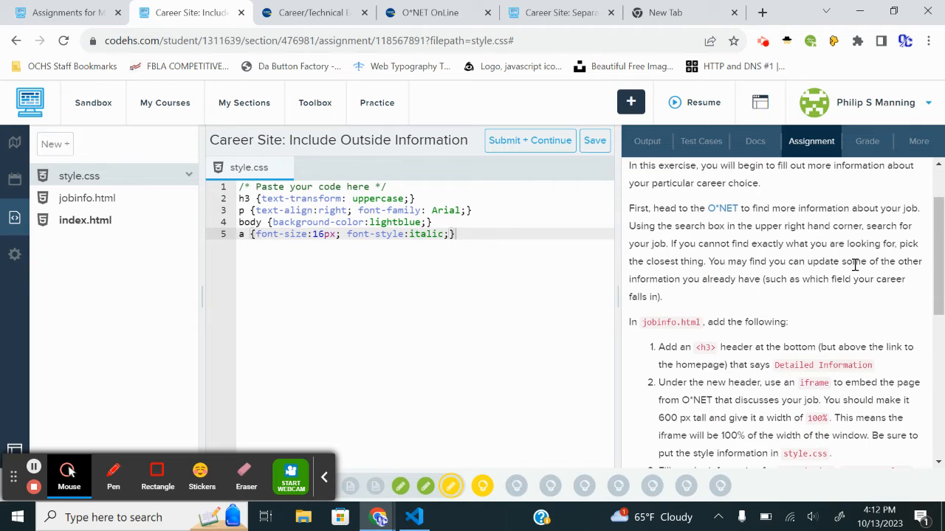
{"action": "scroll", "scroll_direction": "down", "scroll_amount": 3}
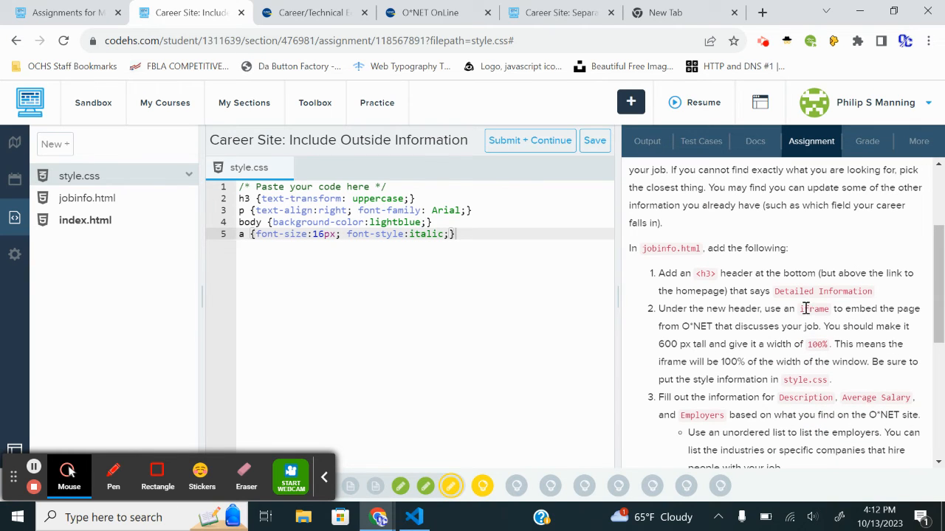
{"action": "scroll", "scroll_direction": "down", "scroll_amount": 3}
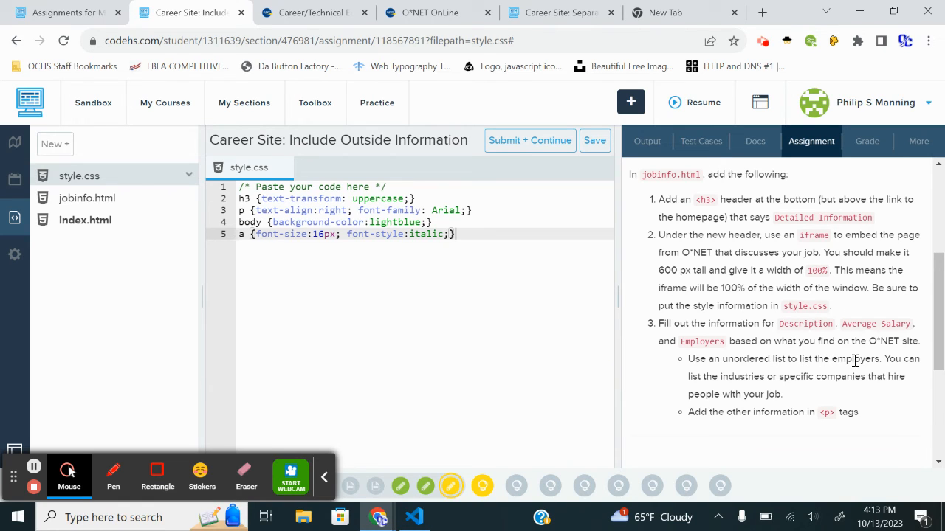
{"action": "mouse_move", "coordinate": [911, 372]}
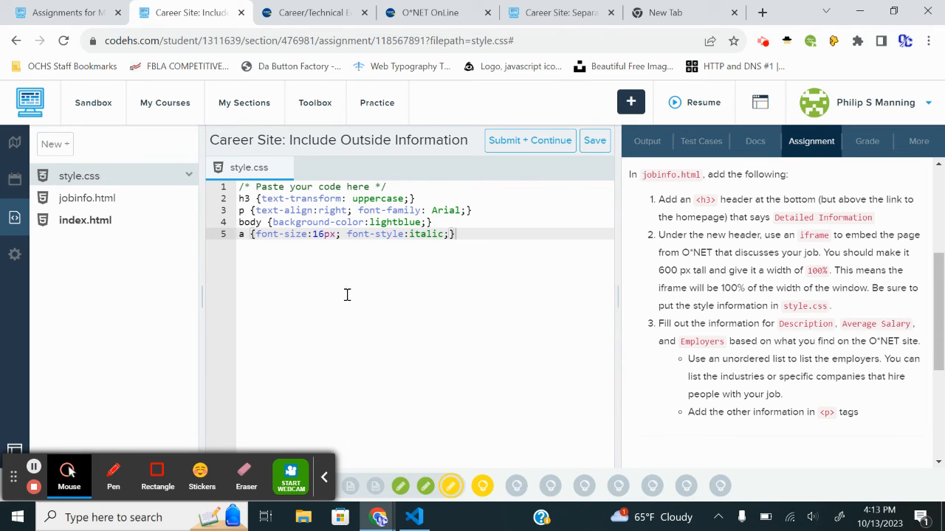
{"action": "mouse_move", "coordinate": [368, 491]}
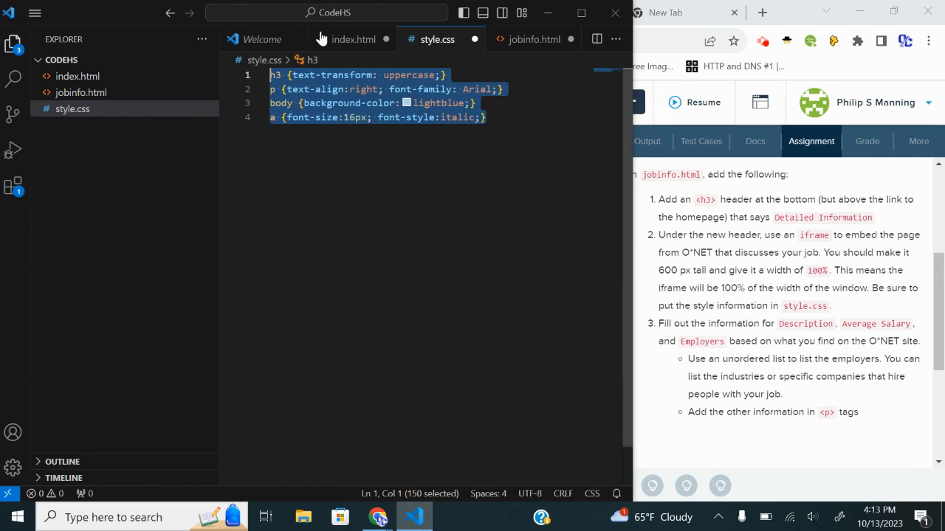
Add a <ul> under Employers with a first <li> for Oconee County Schools
{"action": "left_click", "coordinate": [535, 39]}
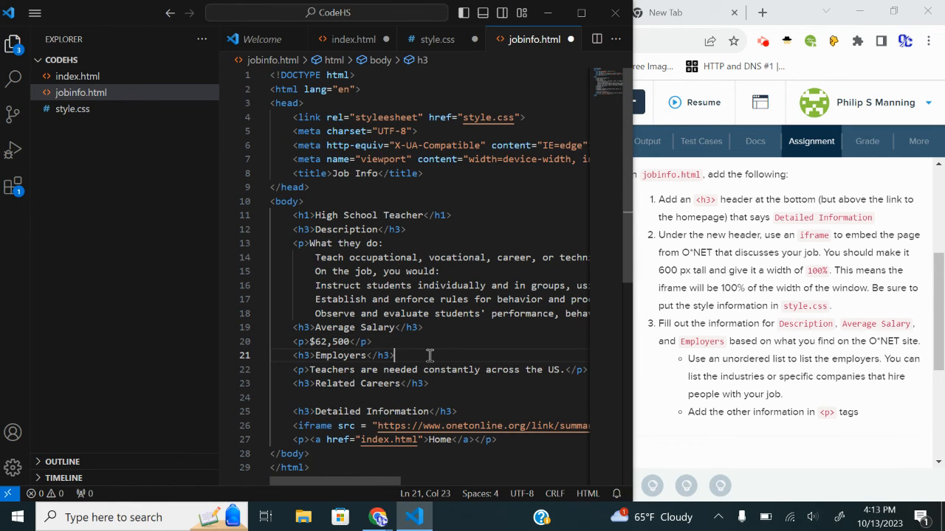
{"action": "mouse_move", "coordinate": [589, 378]}
{"action": "type", "text": "<u"}
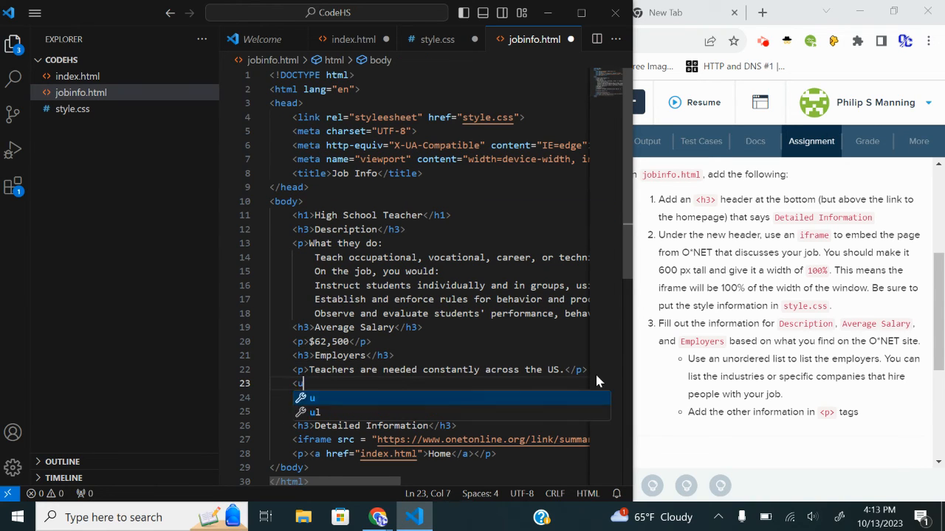
{"action": "key", "text": "Enter"}
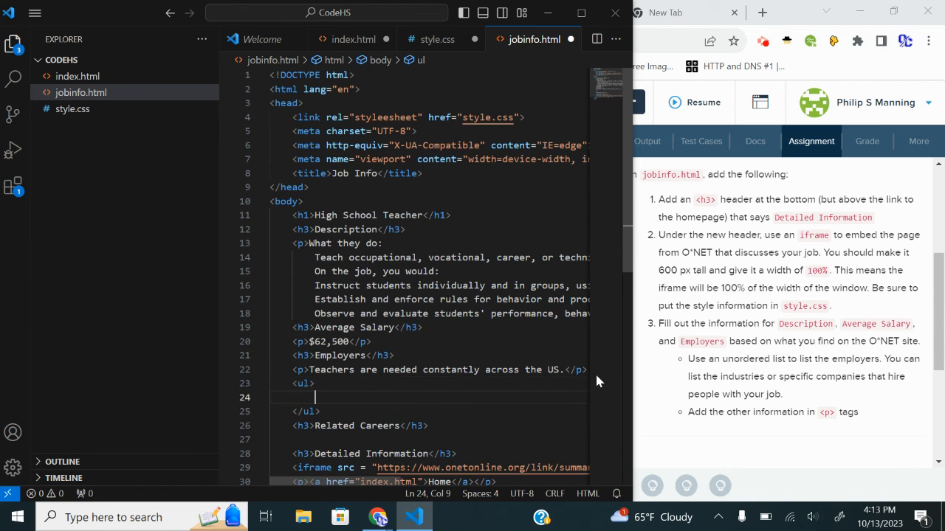
{"action": "type", "text": "<li"}
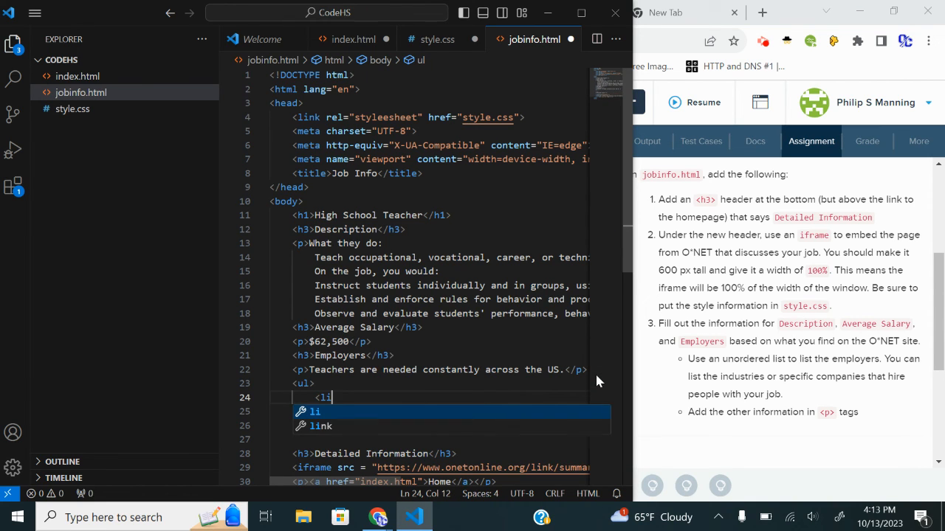
{"action": "type", "text": "Oconee </li>"}
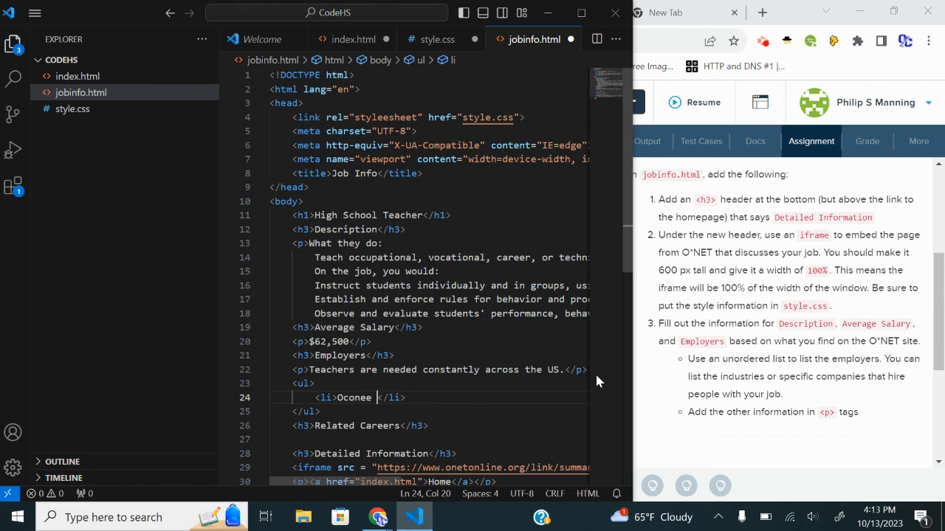
{"action": "type", "text": "County Scho"}
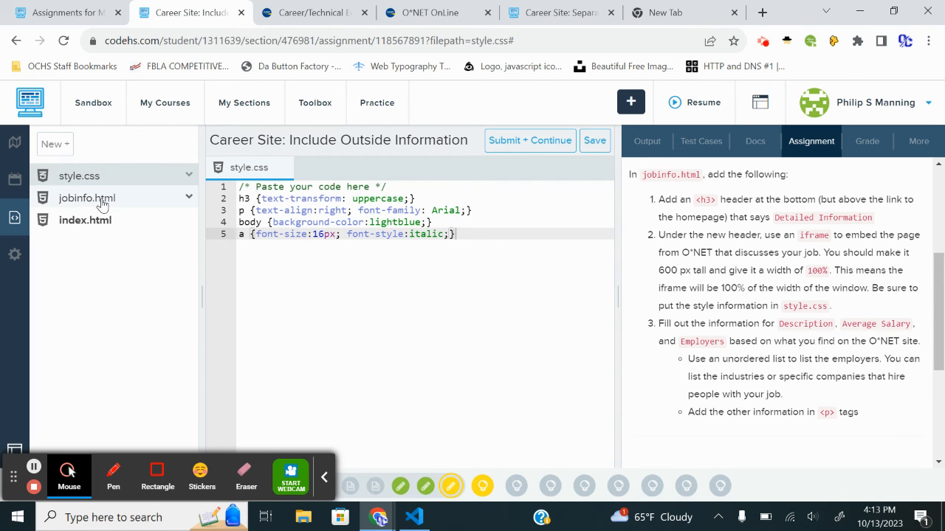
List Oconee County Schools and Clarke County Schools under Employers in jobinfo.html, then submit
{"action": "left_click", "coordinate": [87, 198]}
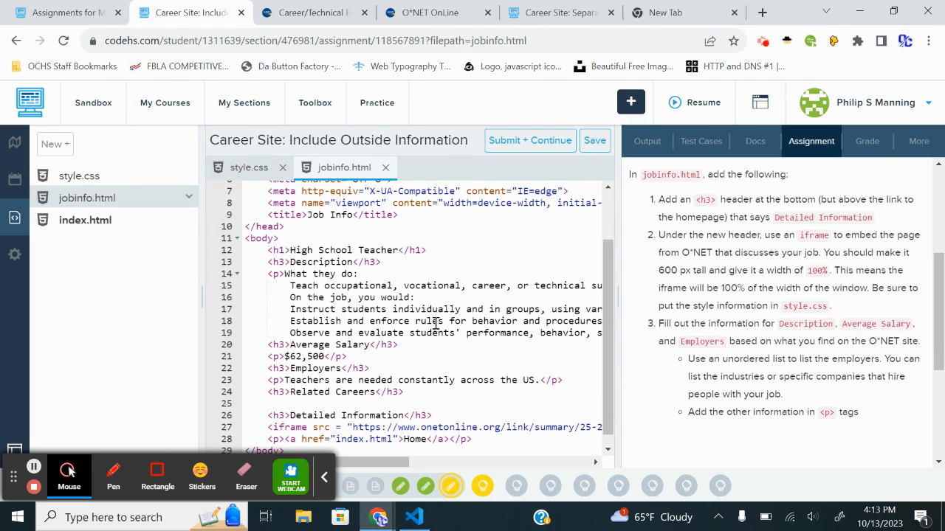
{"action": "mouse_move", "coordinate": [413, 361]}
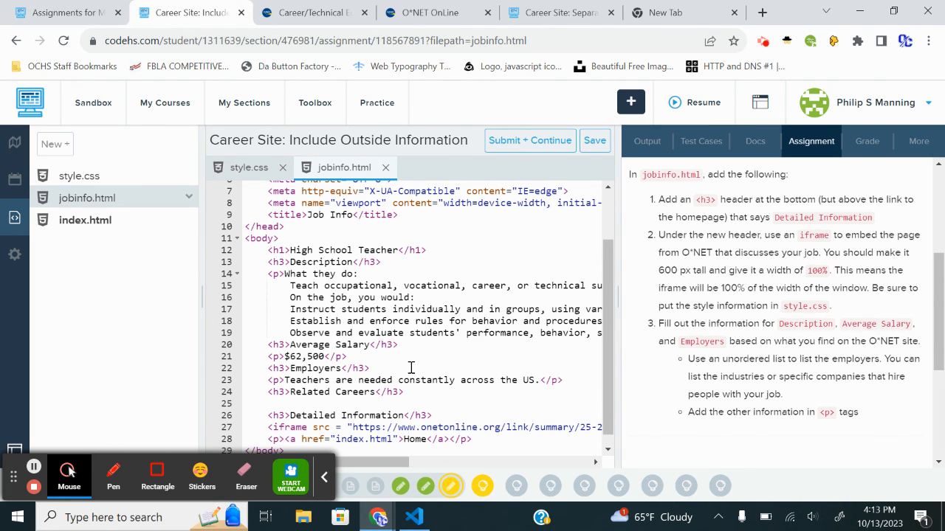
{"action": "mouse_move", "coordinate": [443, 330]}
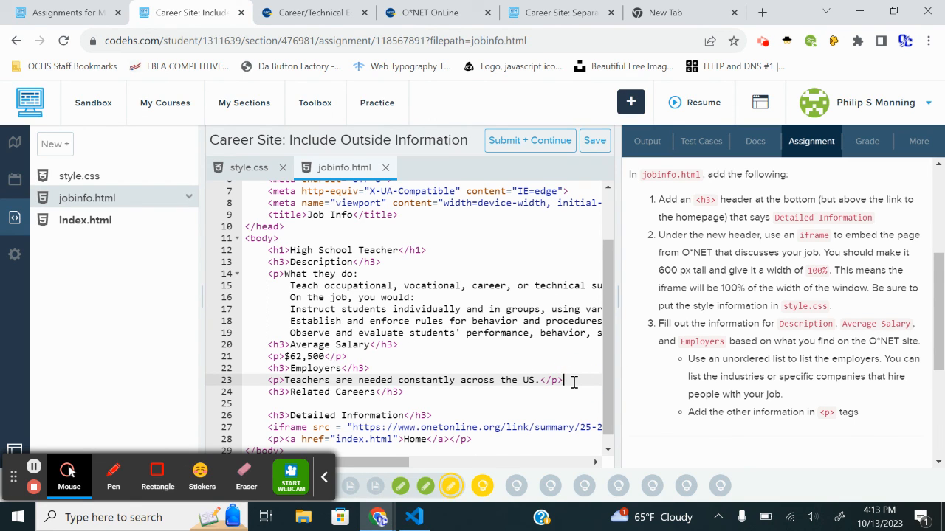
{"action": "type", "text": "<ul>"}
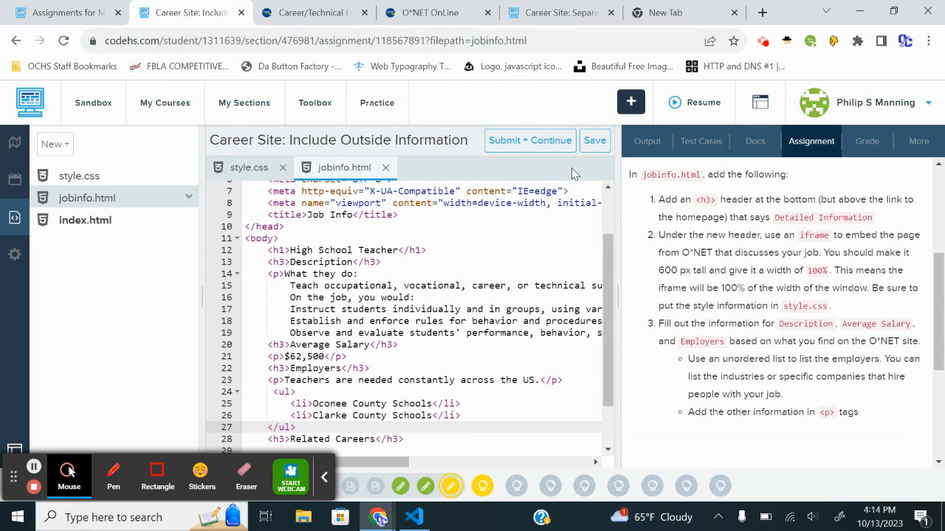
{"action": "left_click", "coordinate": [530, 140]}
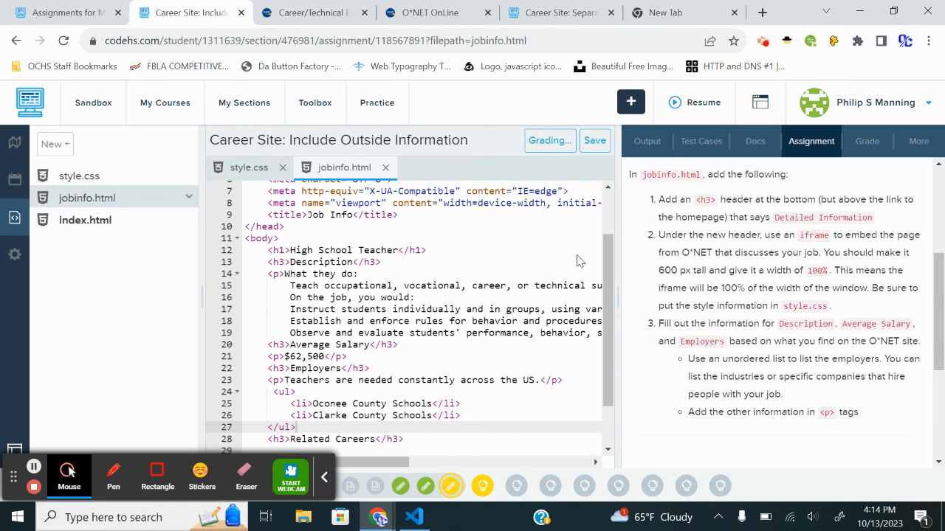